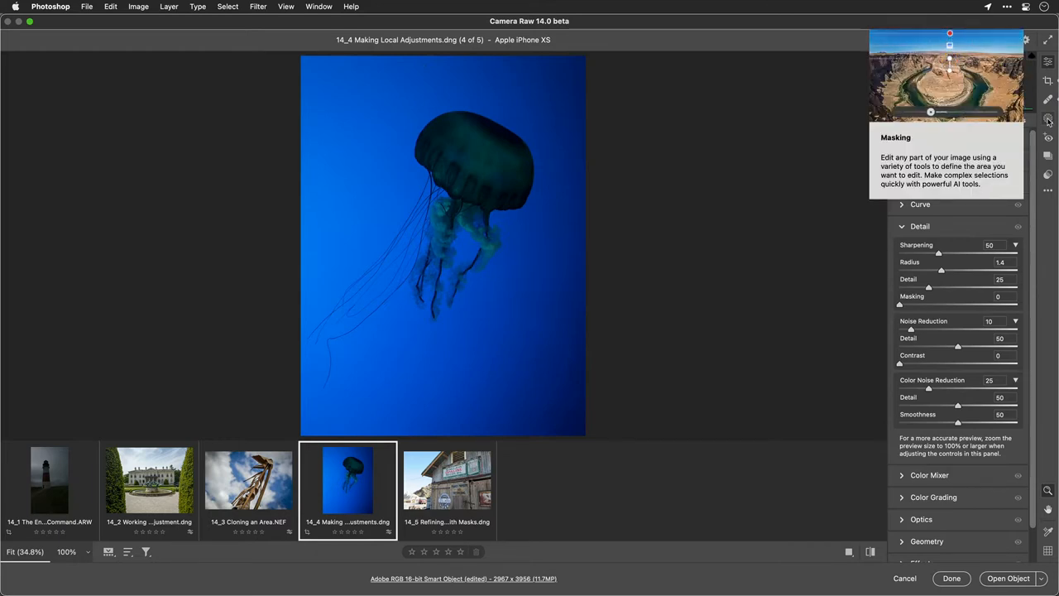
Step: Switch the right panel to the Masking tool to show the Create New Mask options
left_click(1047, 120)
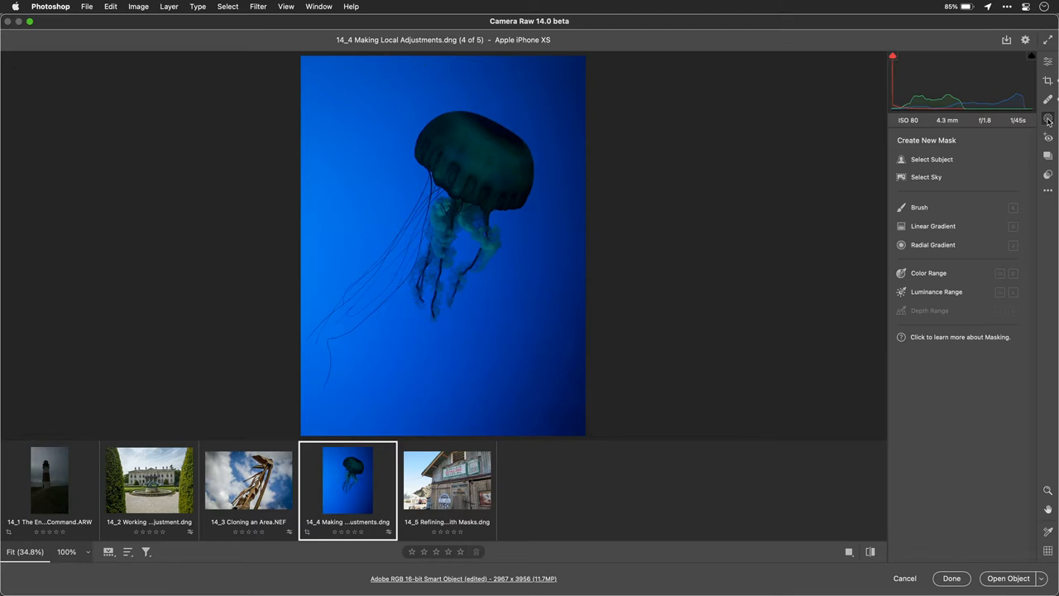
mouse_move(1023, 141)
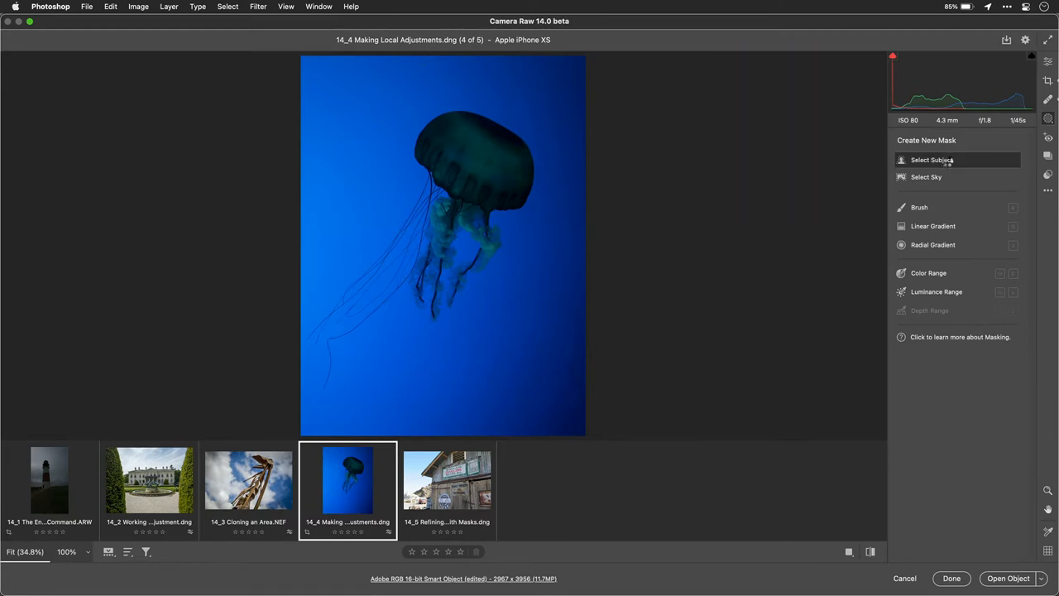
Step: Mask the jellyfish with Select Subject and set exposure +0.85 and contrast +52
left_click(932, 160)
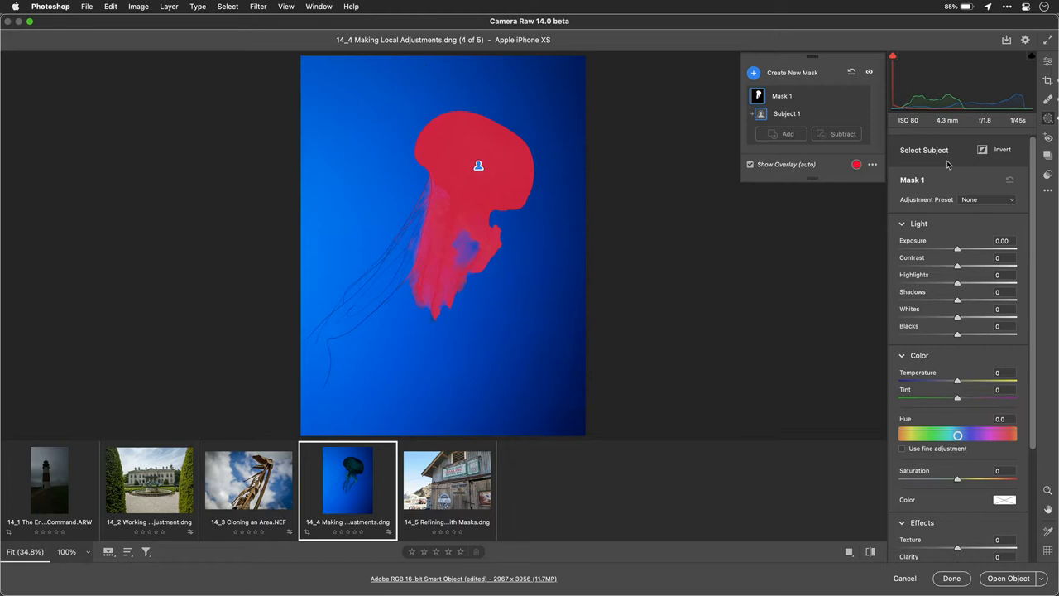
mouse_move(751, 163)
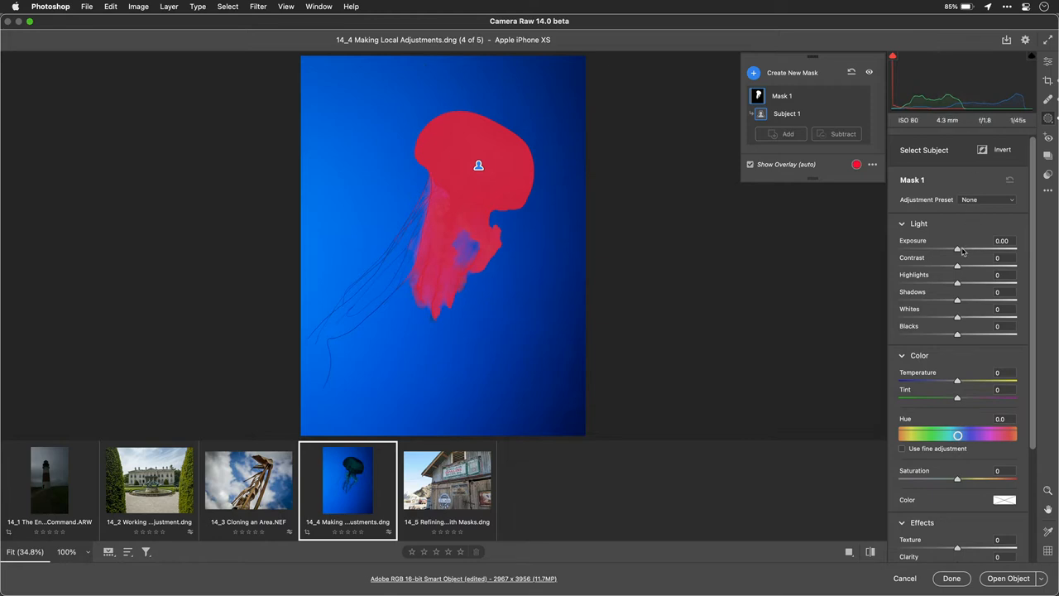
left_click_drag(957, 249, 972, 249)
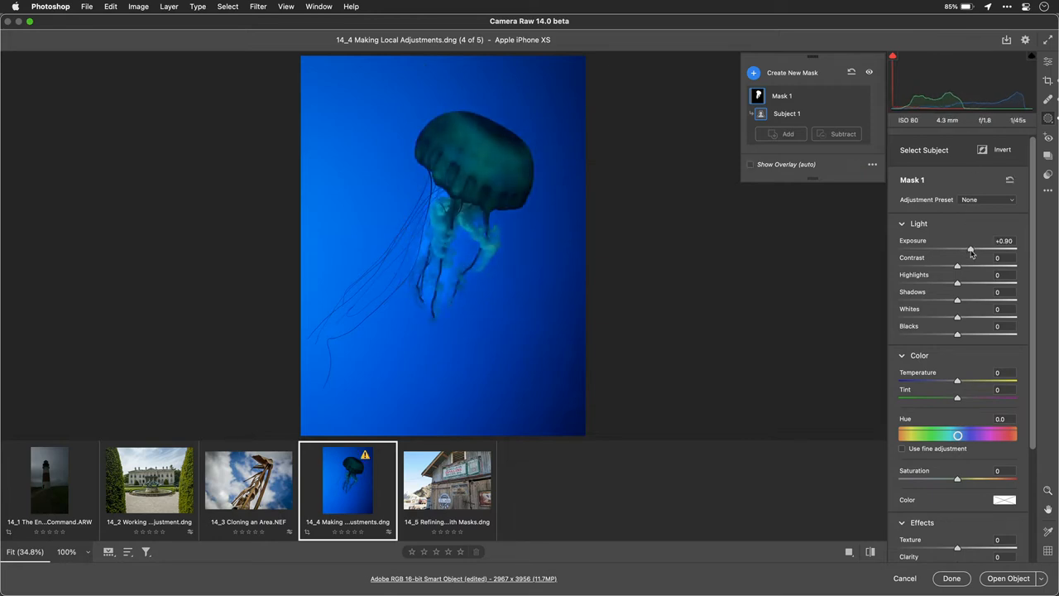
left_click_drag(972, 249, 969, 249)
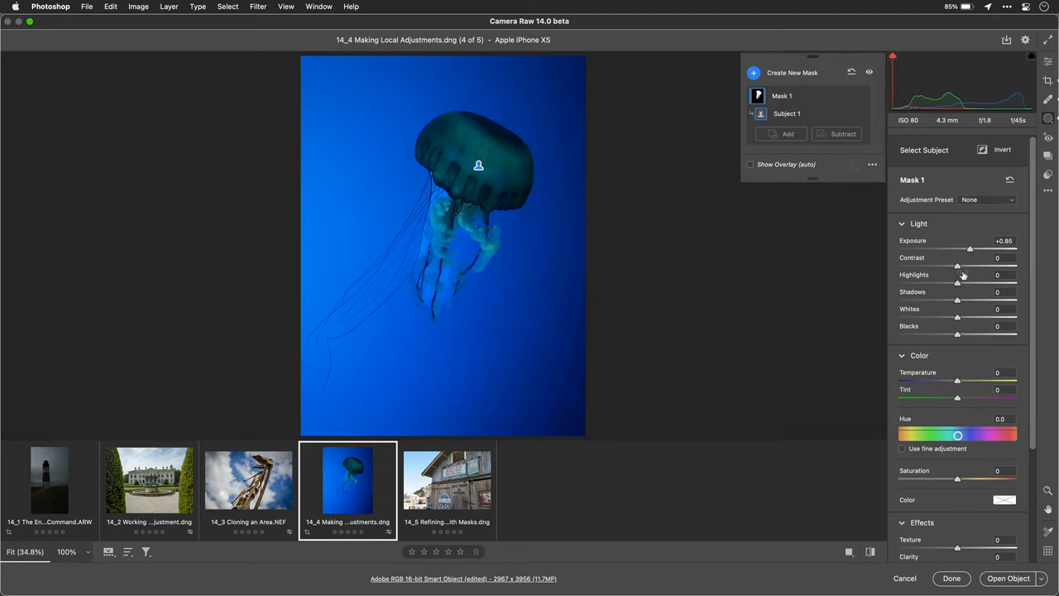
left_click_drag(957, 265, 980, 265)
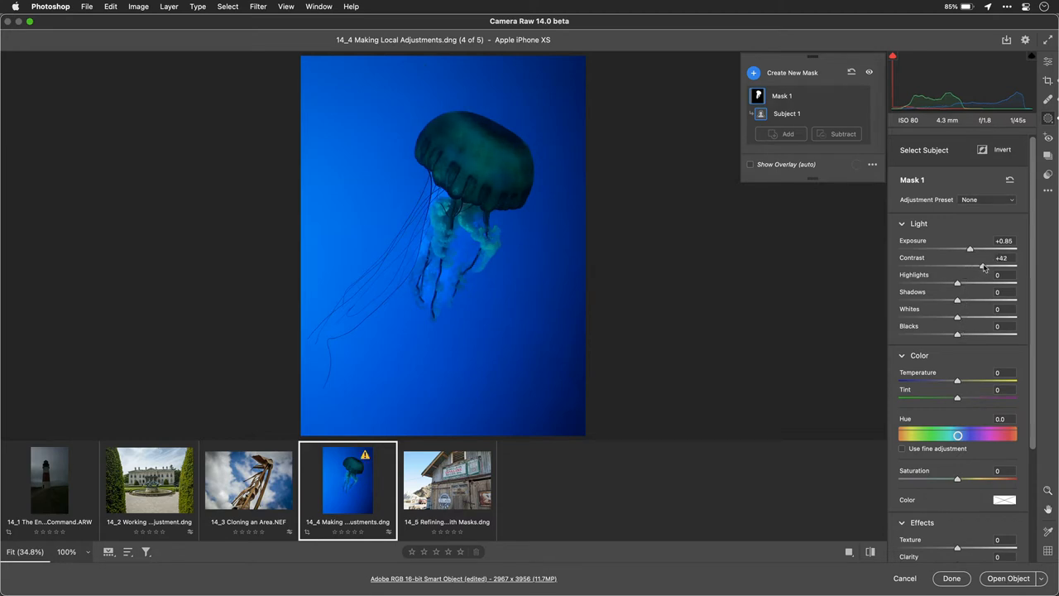
left_click_drag(969, 265, 987, 265)
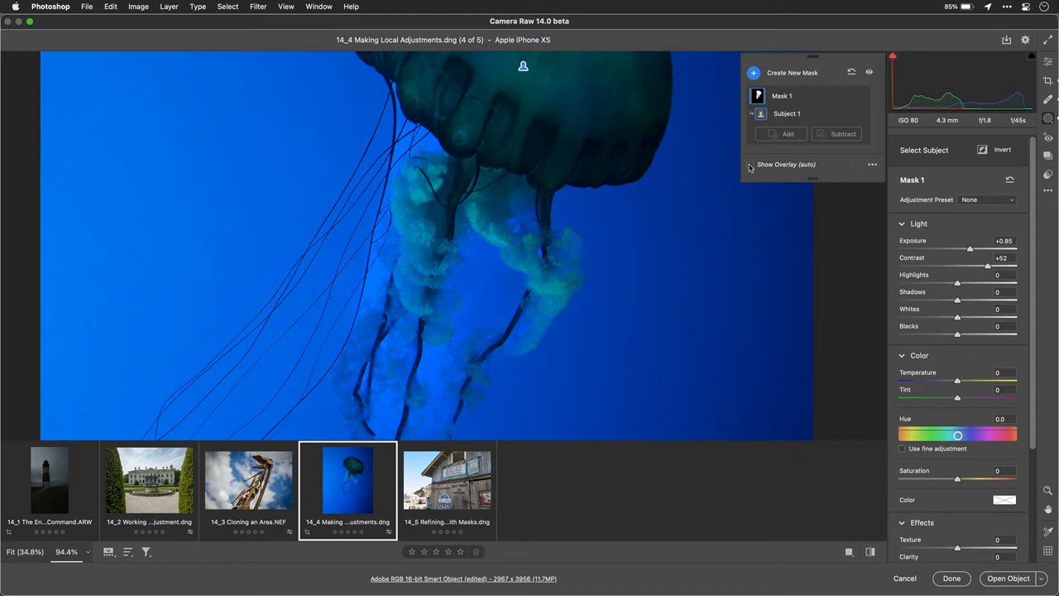
Step: Show the overlay and subtract a Color Range sampled from the blue water at two spots
left_click(750, 164)
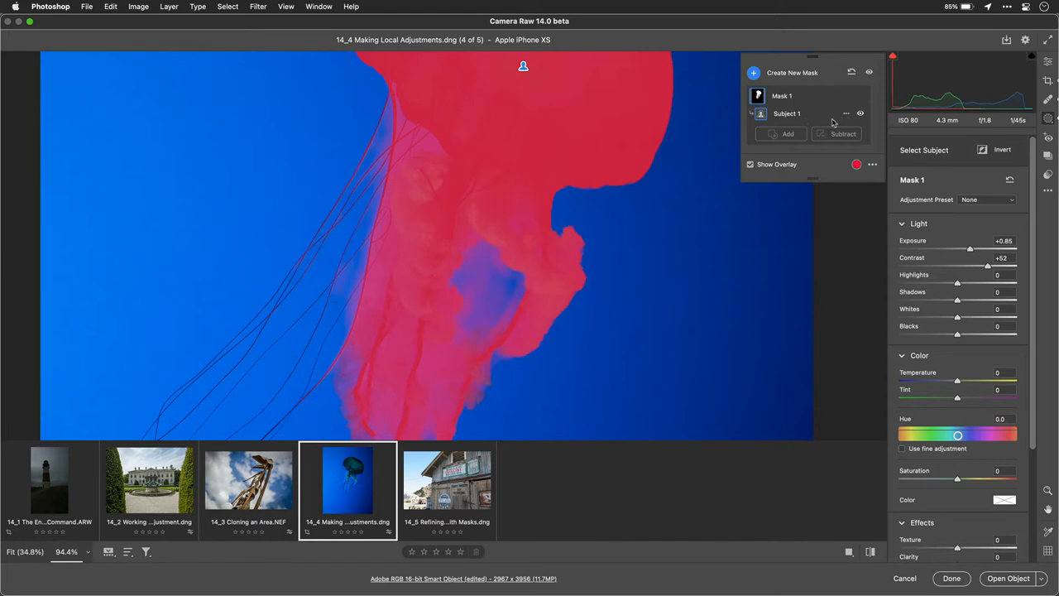
left_click(843, 133)
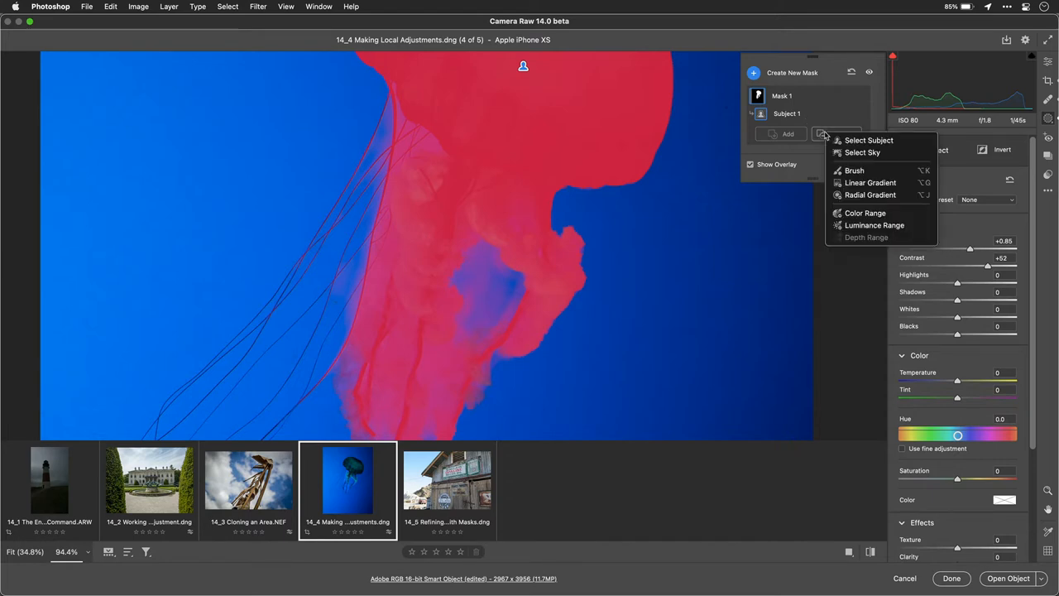
mouse_move(868, 194)
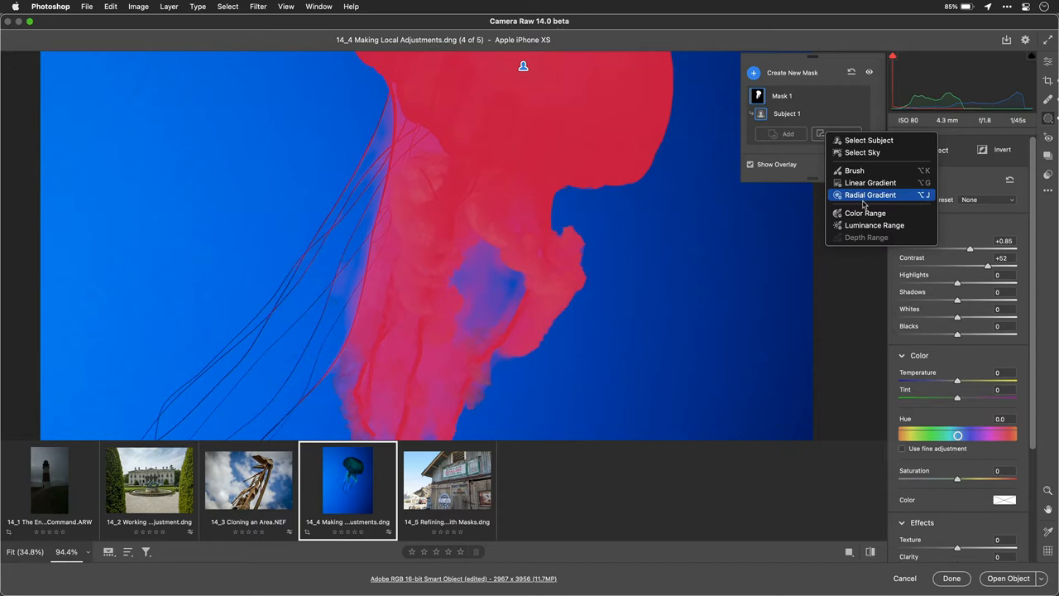
left_click(864, 213)
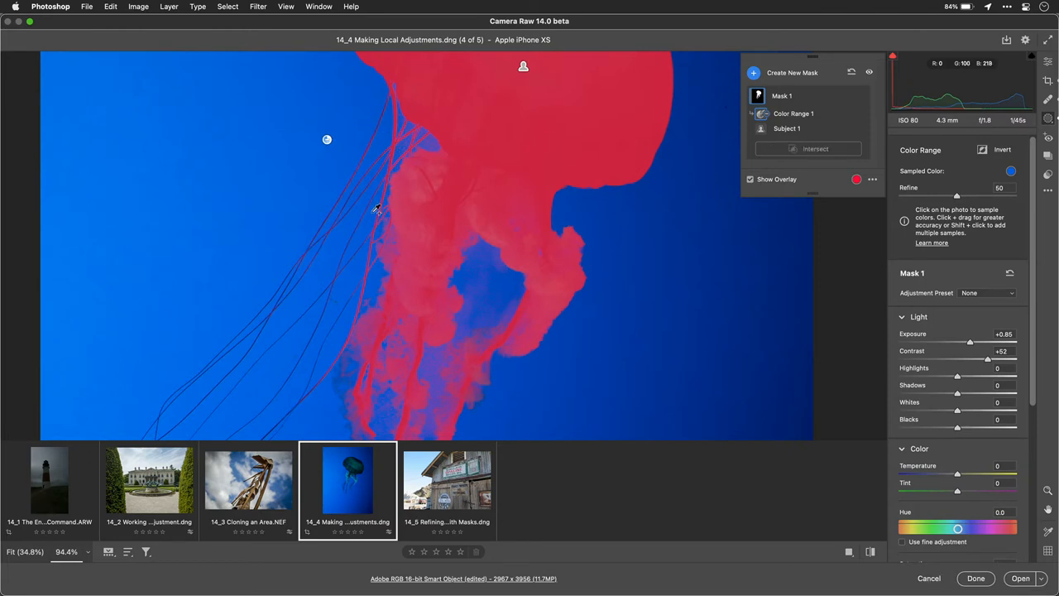
left_click(426, 189)
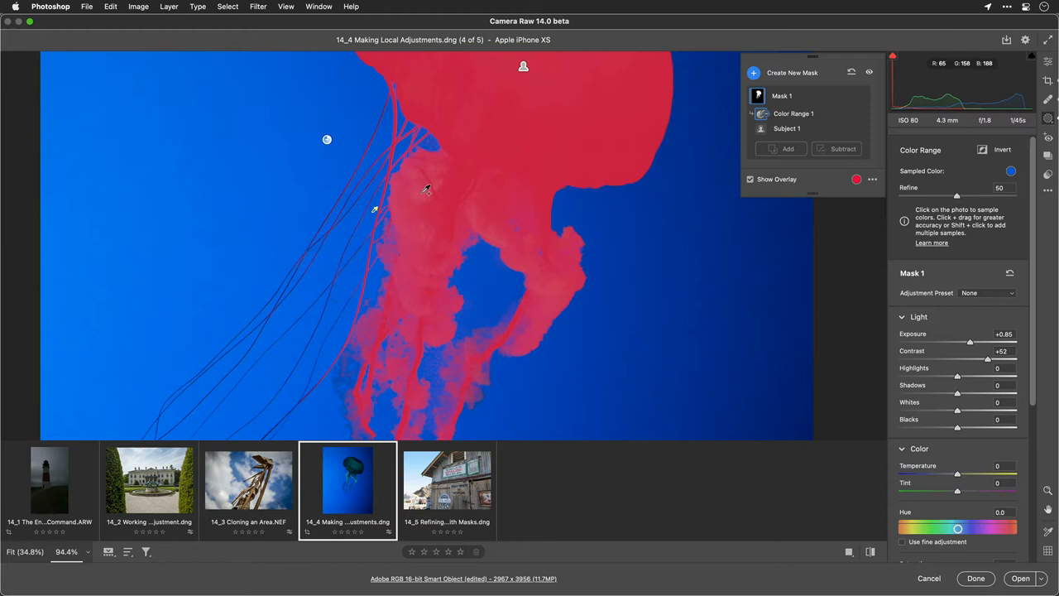
left_click(437, 182)
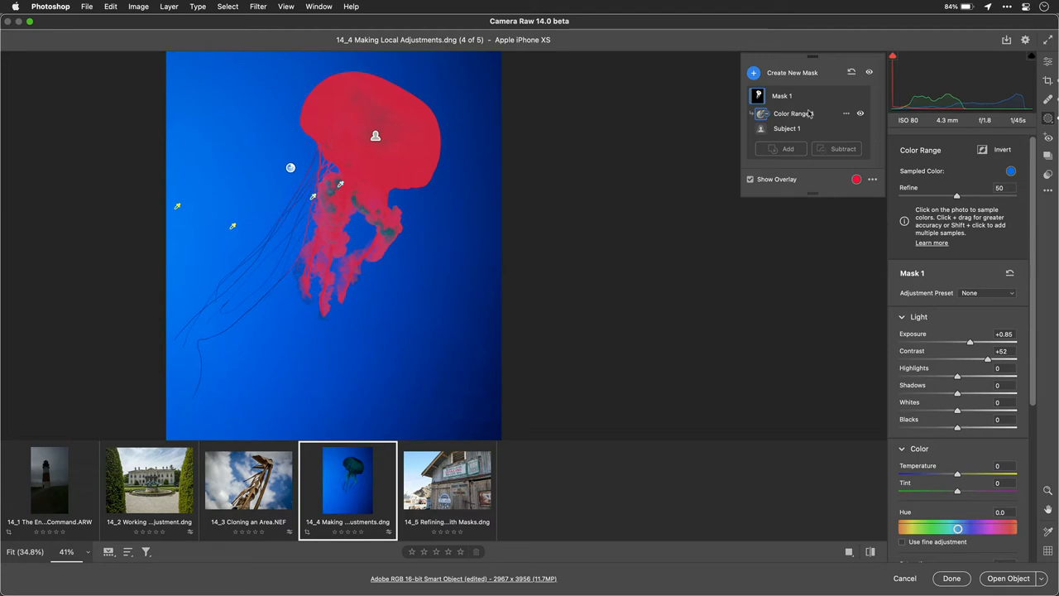
mouse_move(802, 114)
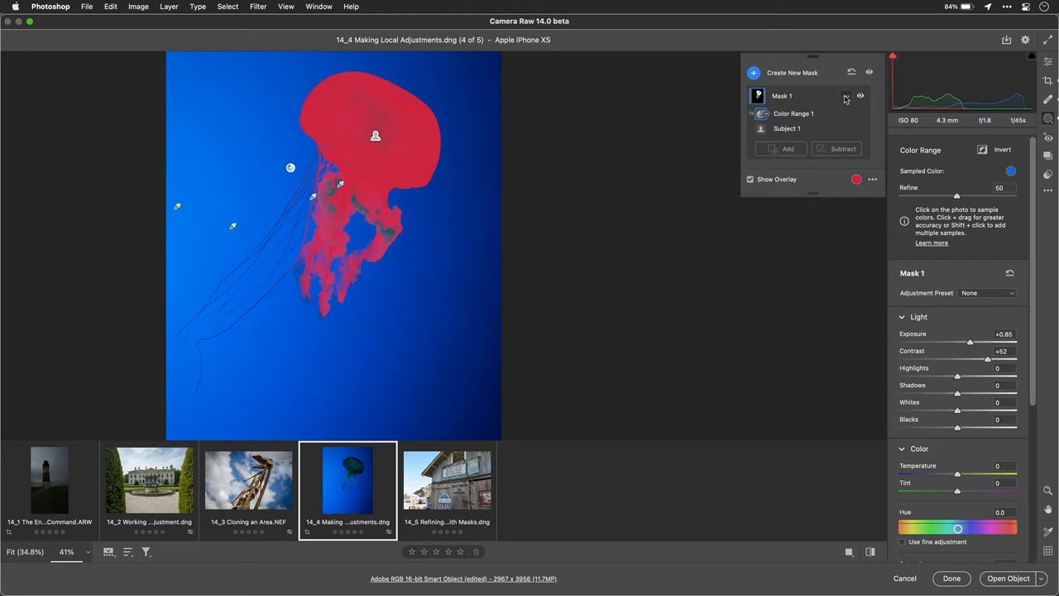
Step: Rename Mask 1 to JELLYFISH
double_click(782, 96)
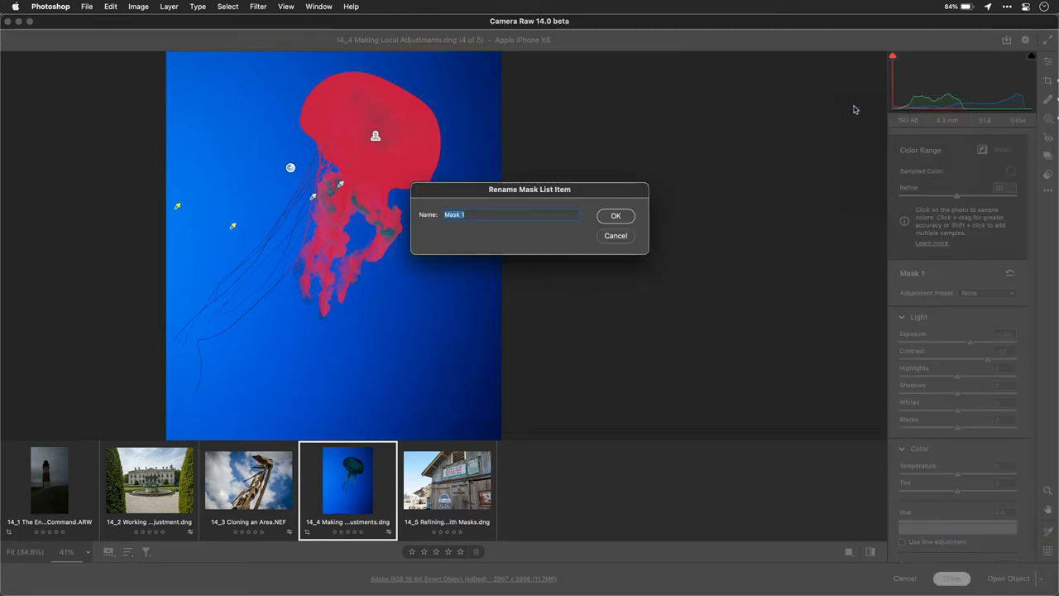
type("JELLYf")
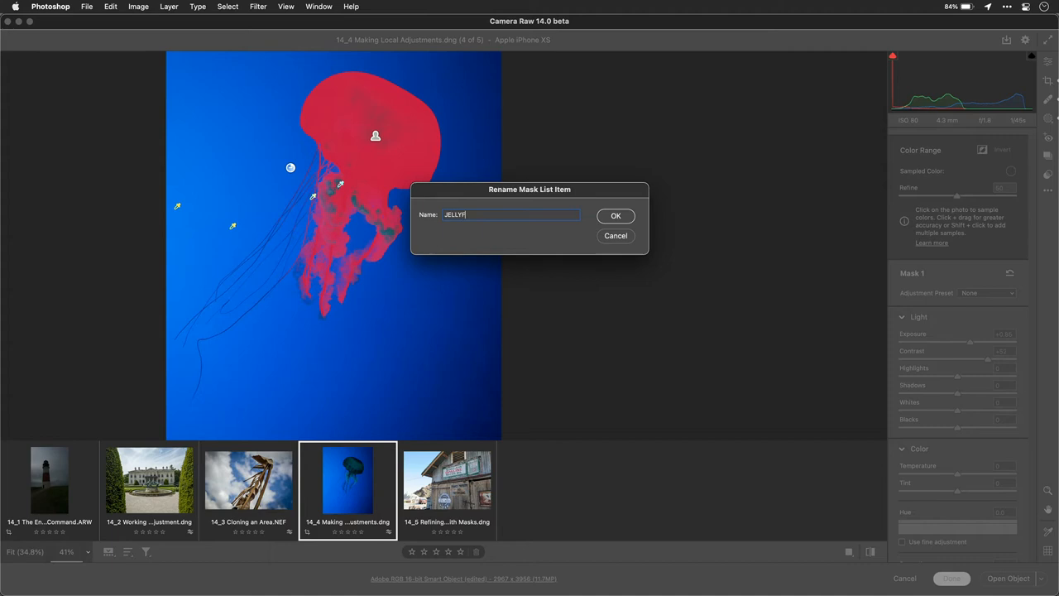
left_click(616, 215)
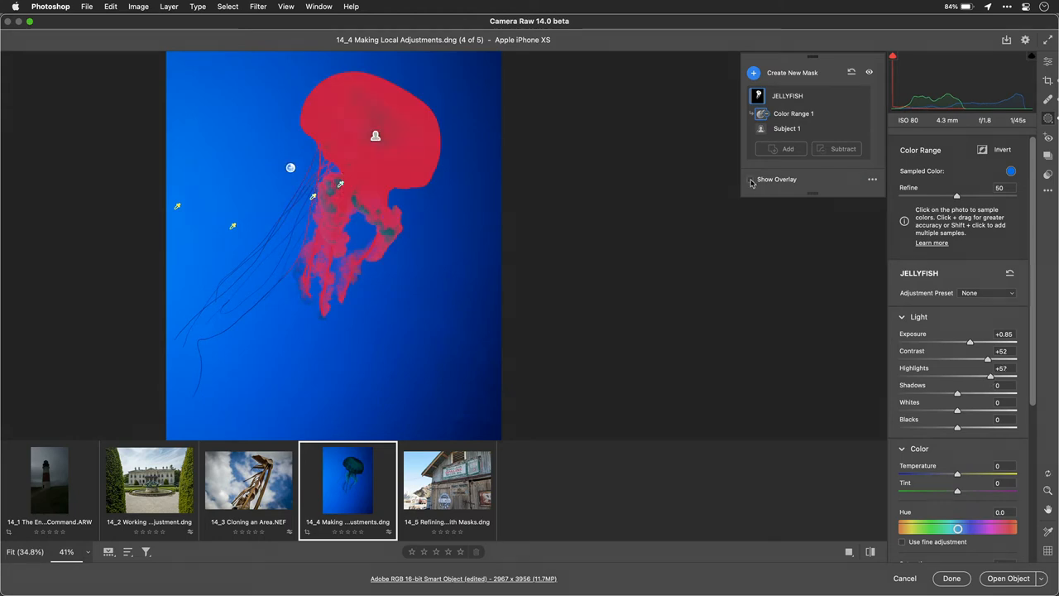
Step: Hide the overlay and give JELLYFISH whites +50, temperature +31 and clarity +7
left_click(750, 179)
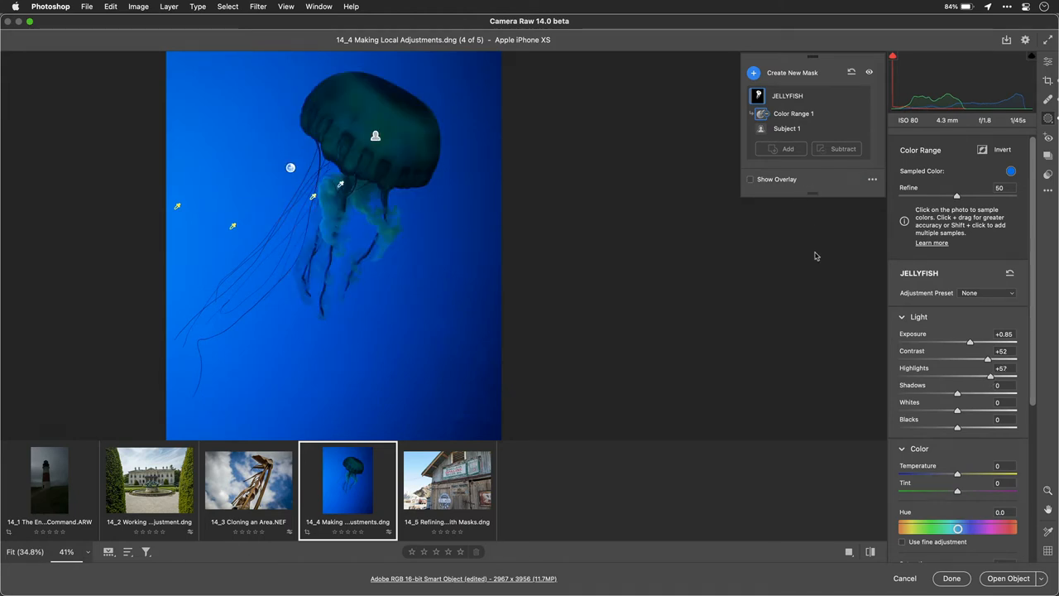
mouse_move(966, 440)
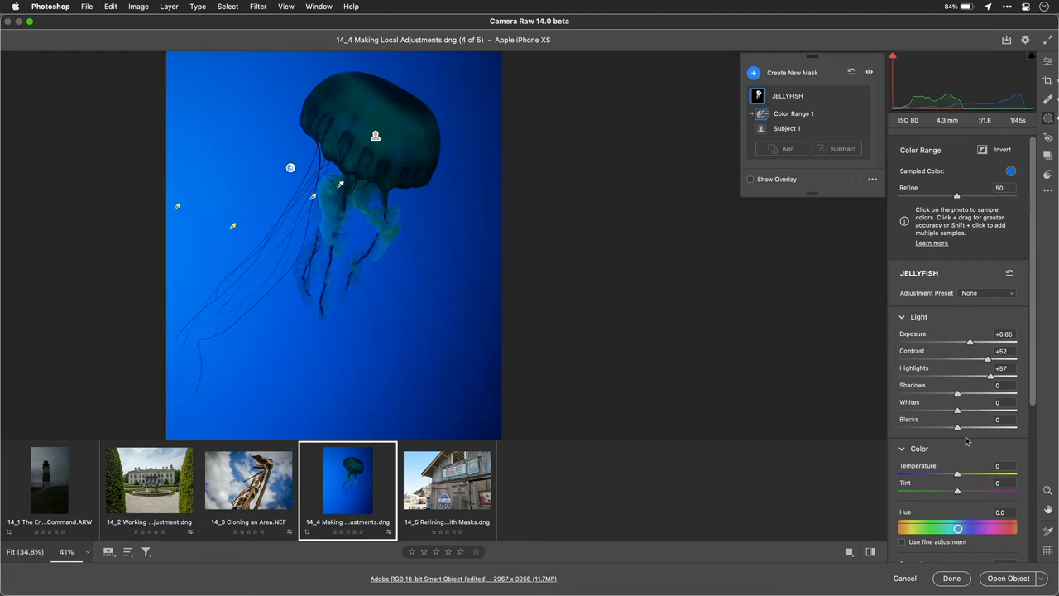
left_click_drag(957, 411, 995, 411)
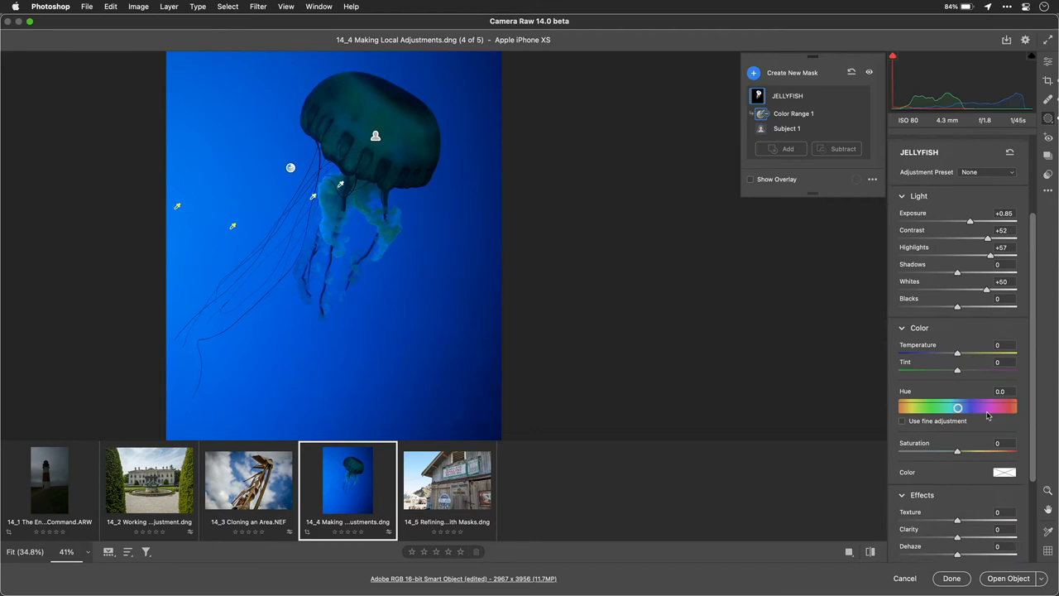
scroll("down", 3)
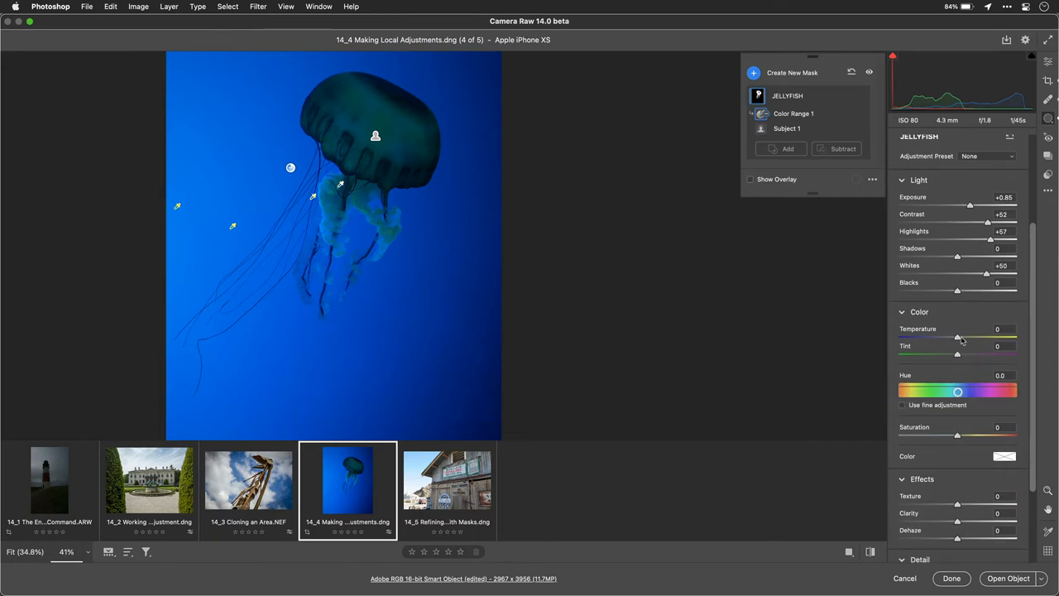
left_click_drag(958, 336, 1004, 329)
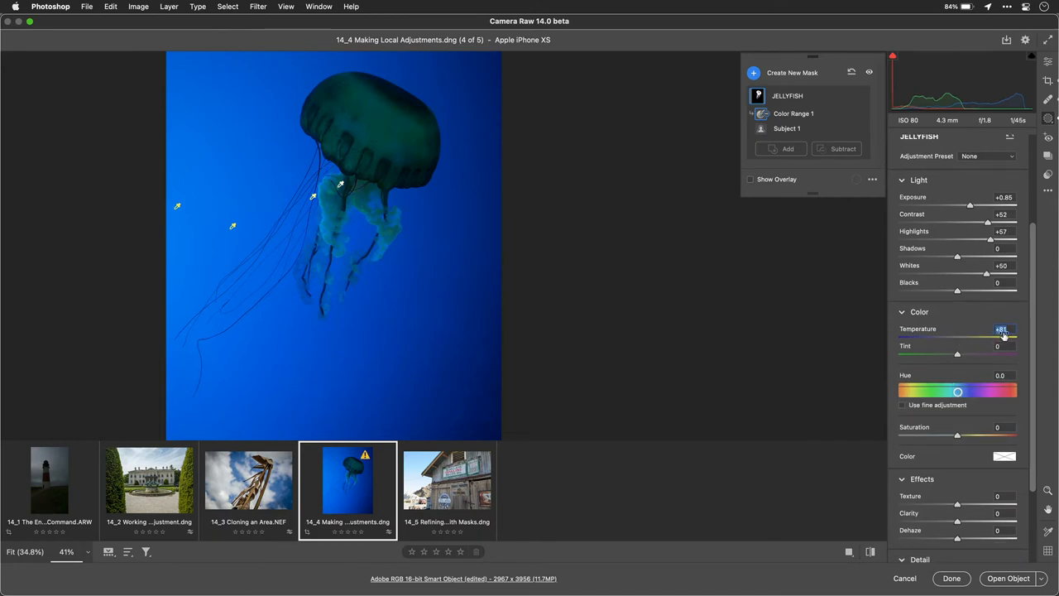
left_click_drag(1006, 335, 975, 336)
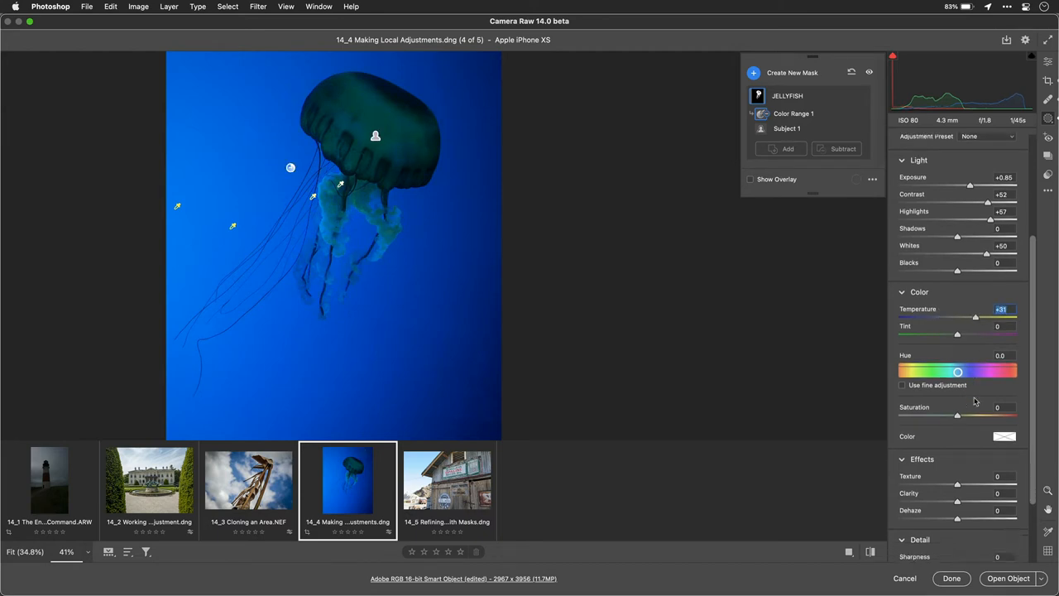
scroll("down", 3)
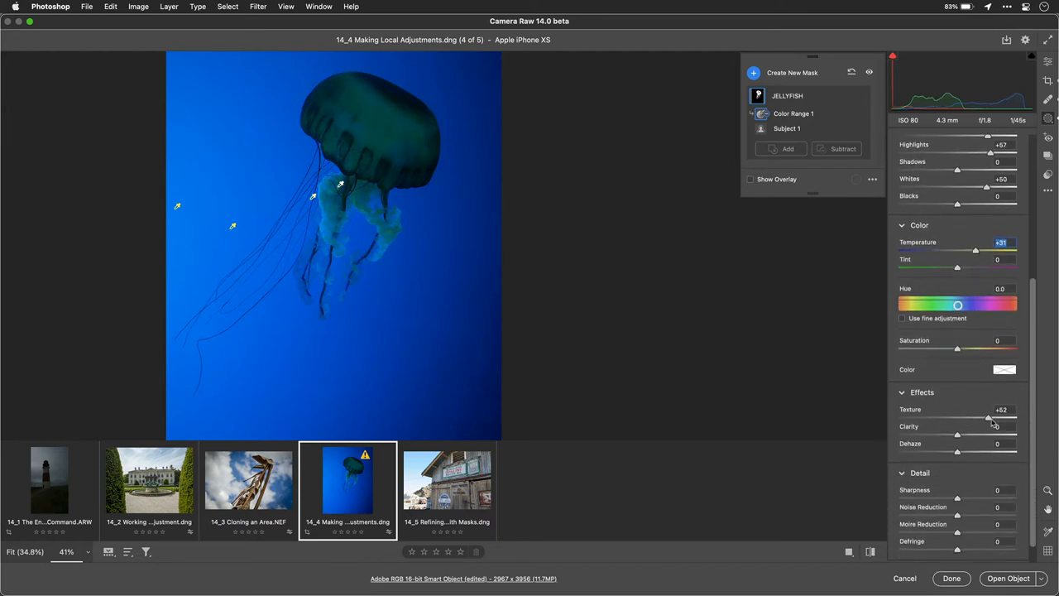
left_click_drag(957, 434, 981, 434)
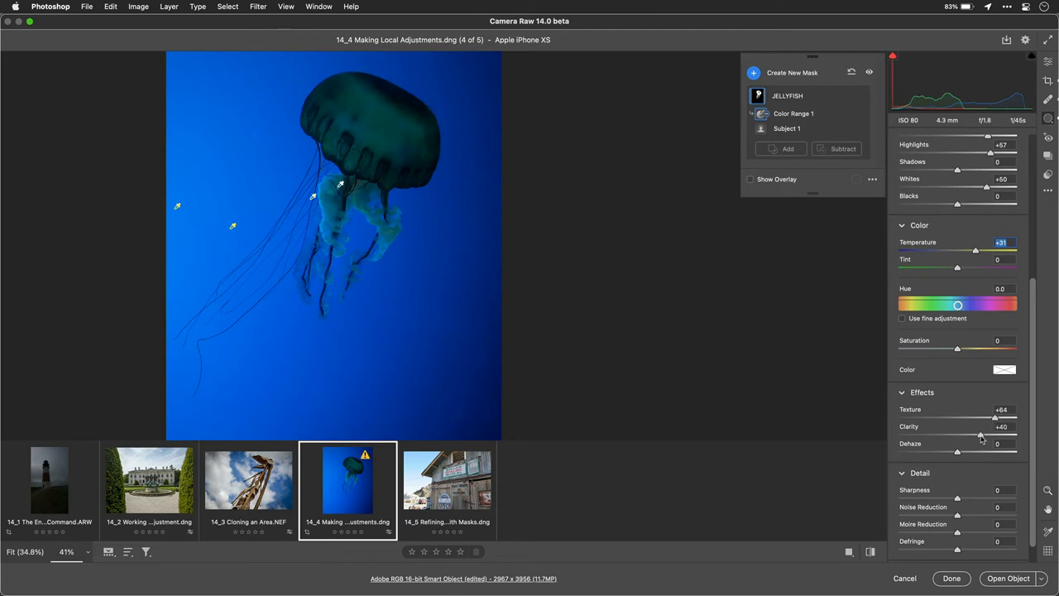
left_click_drag(981, 434, 961, 434)
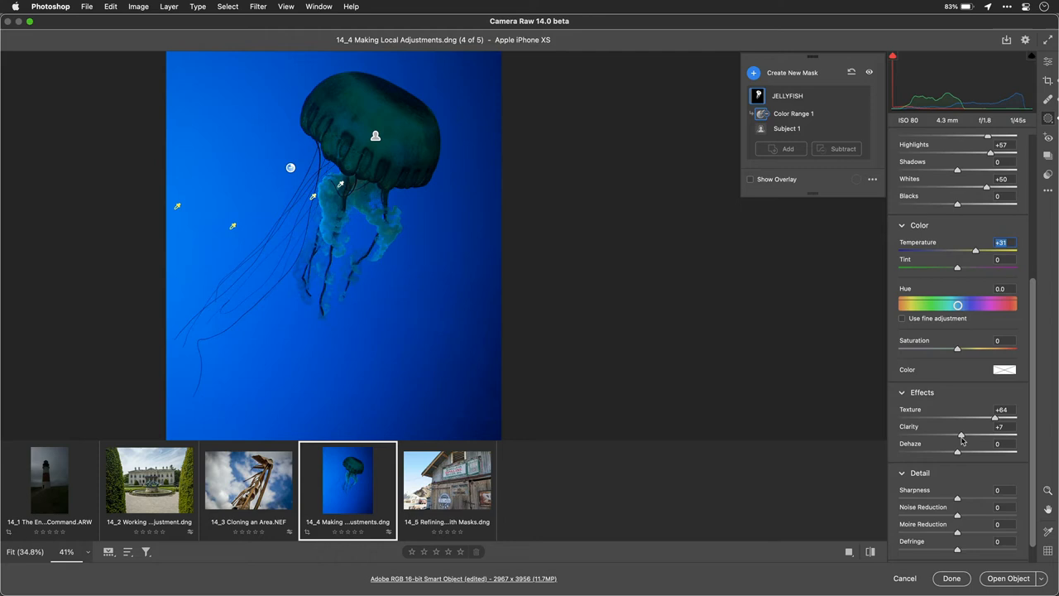
mouse_move(826, 174)
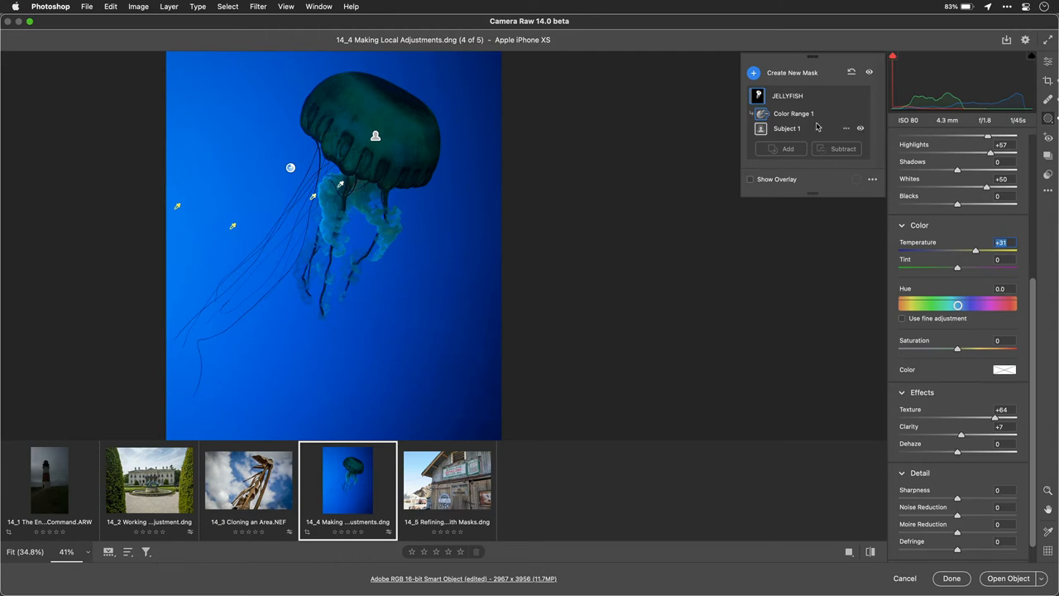
Step: Duplicate the JELLYFISH mask and rename the copy WATER
left_click(845, 95)
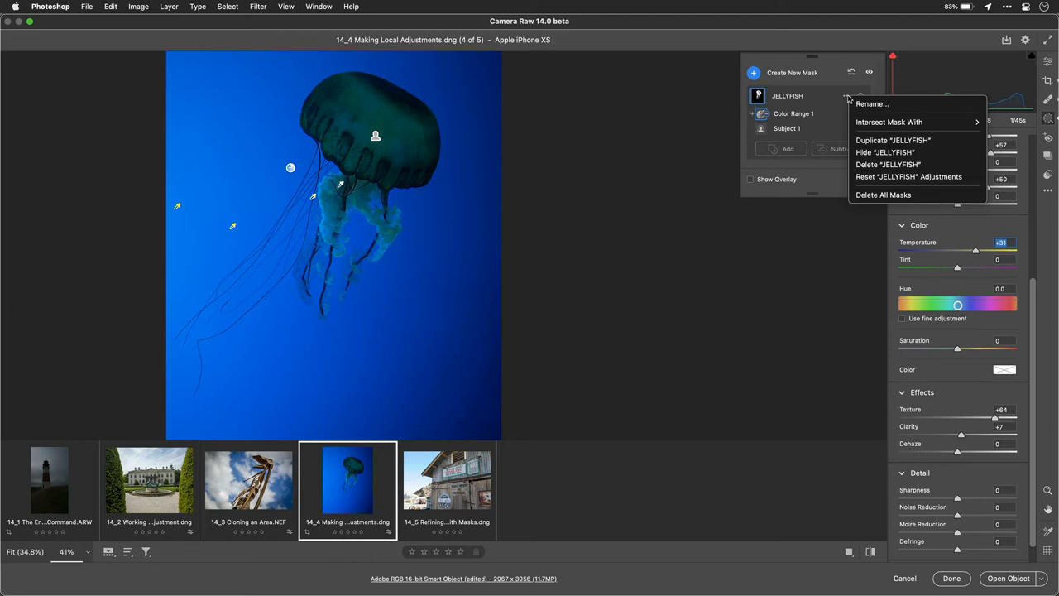
left_click(892, 139)
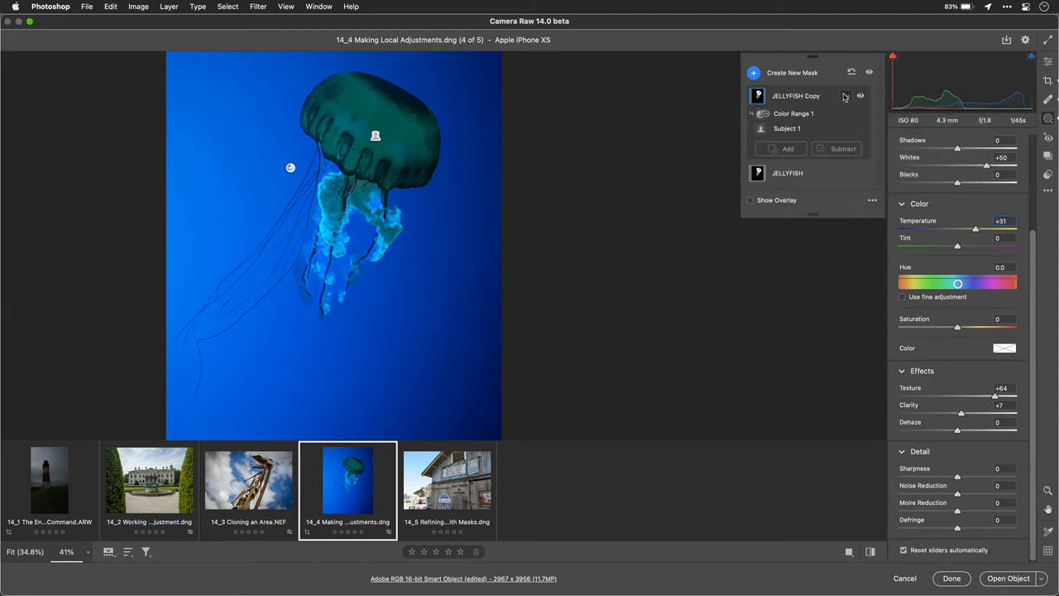
double_click(795, 95)
type("WATER")
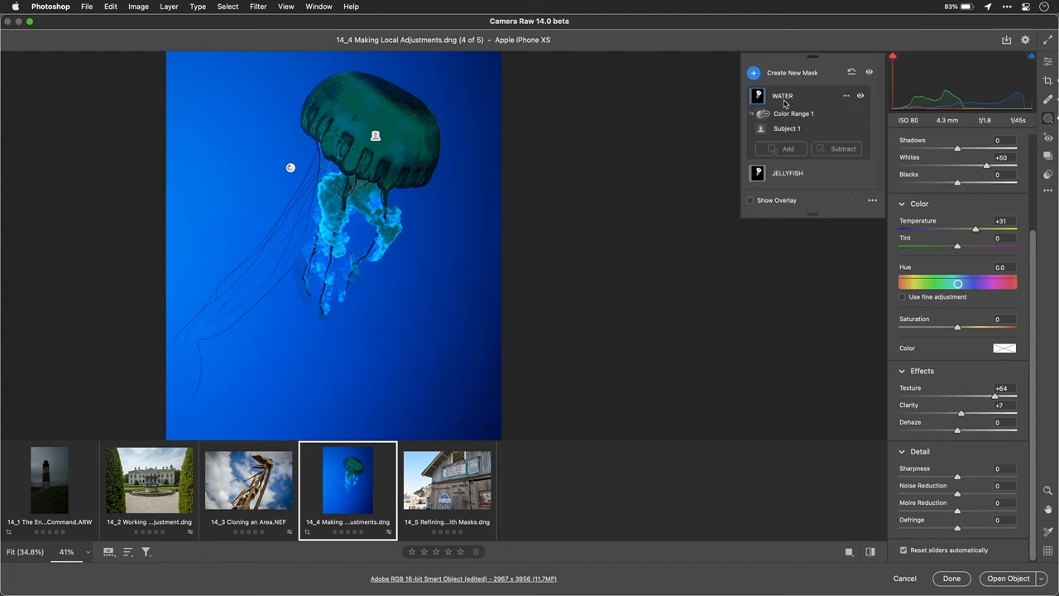
left_click(846, 95)
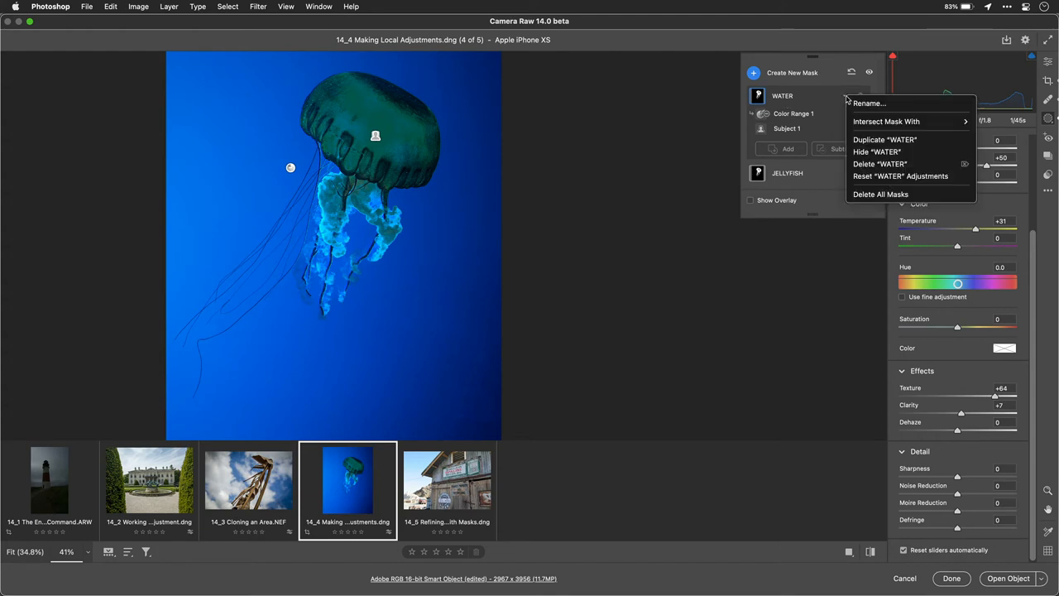
mouse_move(869, 102)
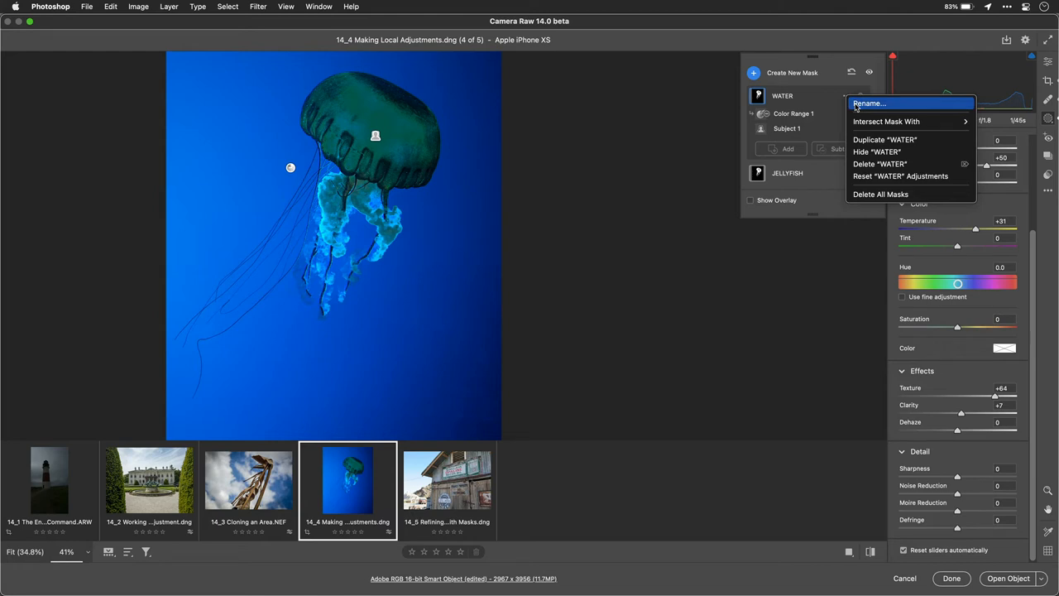
mouse_move(809, 106)
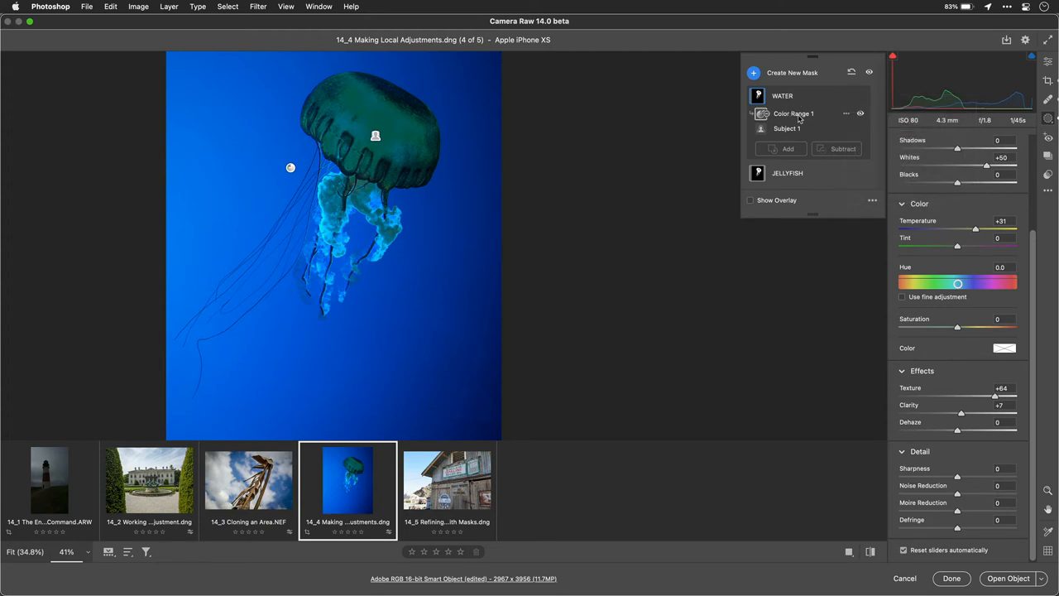
Step: Invert the WATER mask's color range so it covers the water instead
left_click(846, 113)
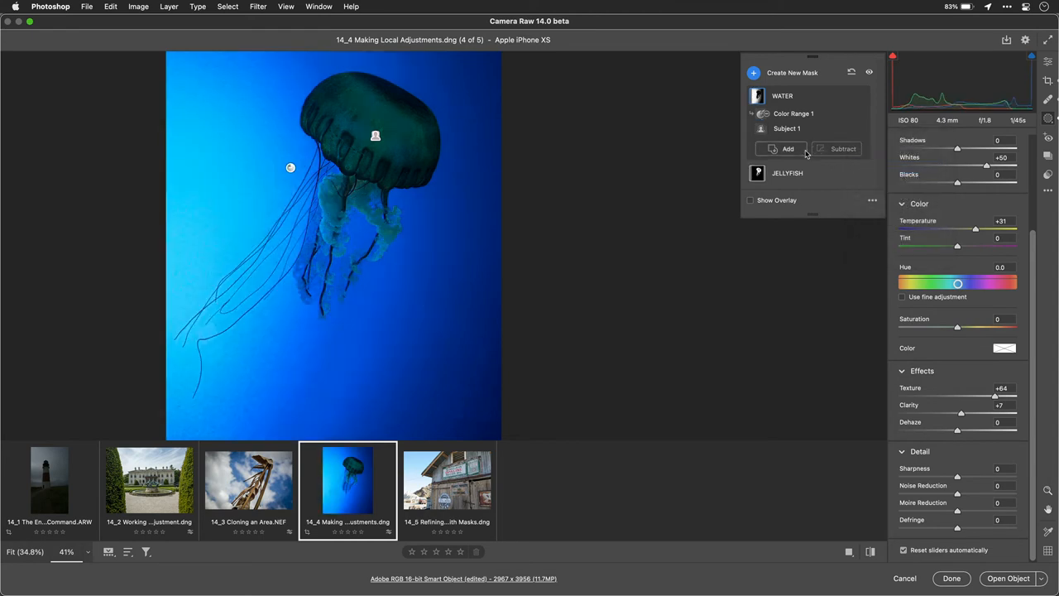
left_click(787, 149)
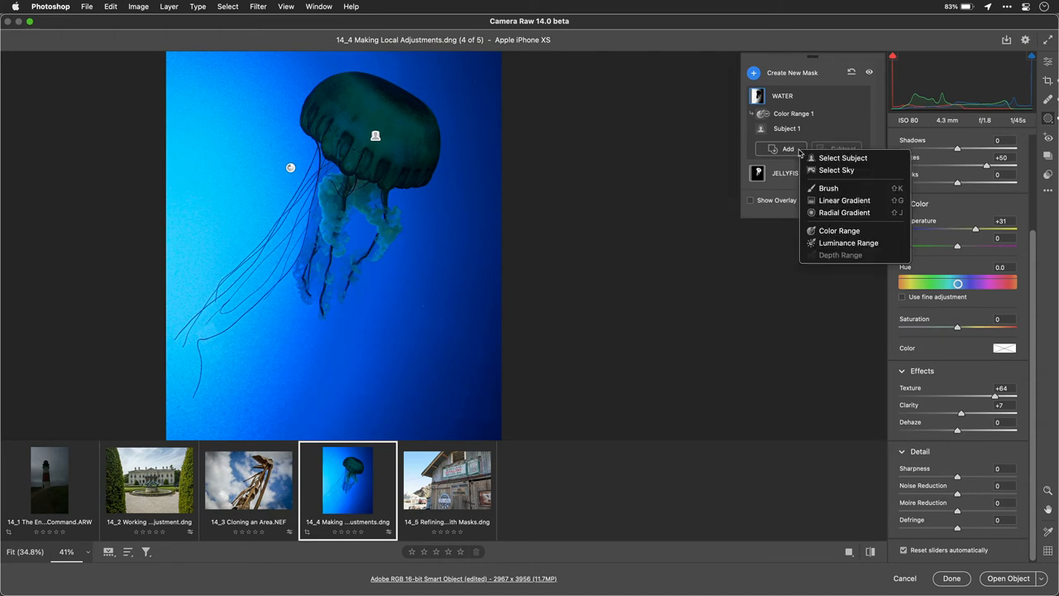
mouse_move(844, 212)
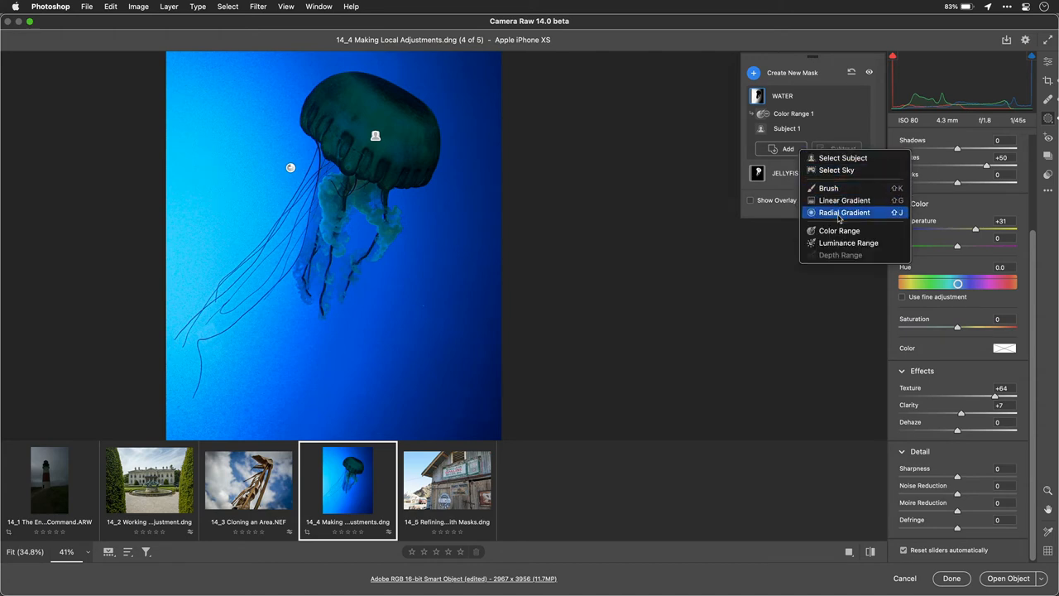
Step: Add a Color Range component to the WATER mask
left_click(838, 230)
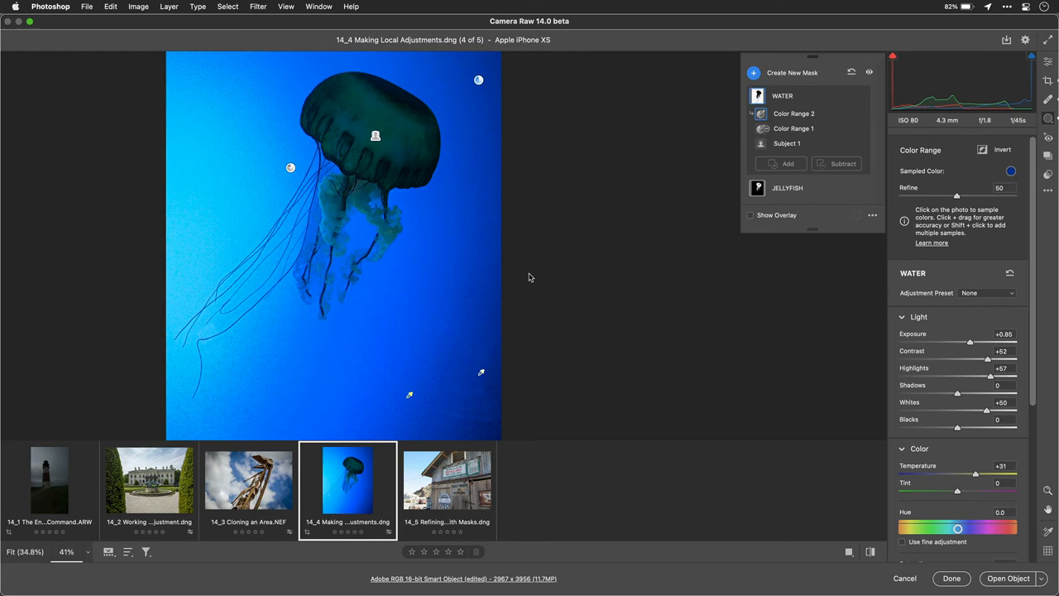
mouse_move(971, 375)
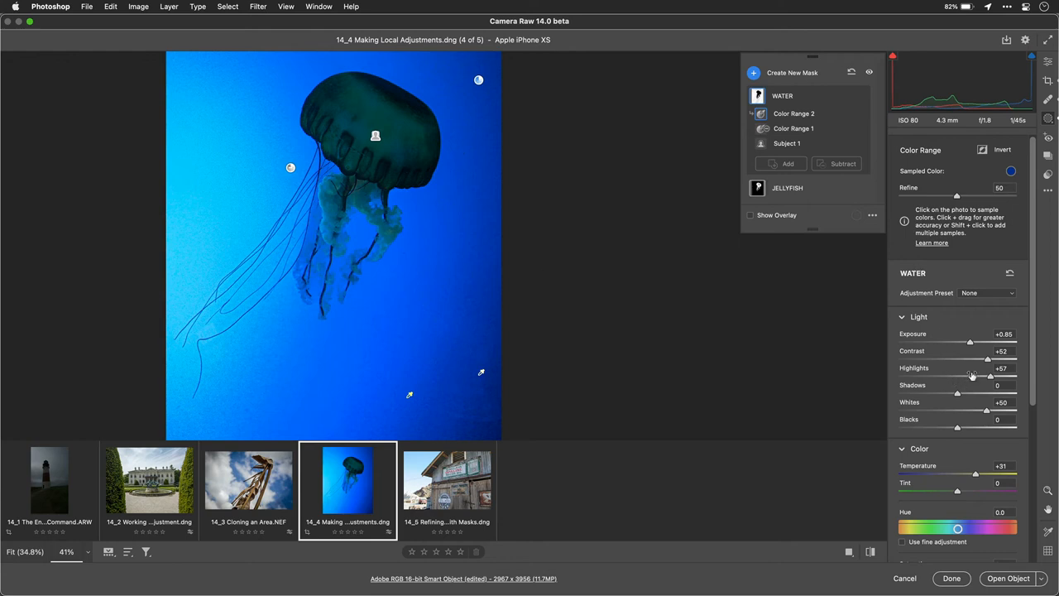
mouse_move(971, 388)
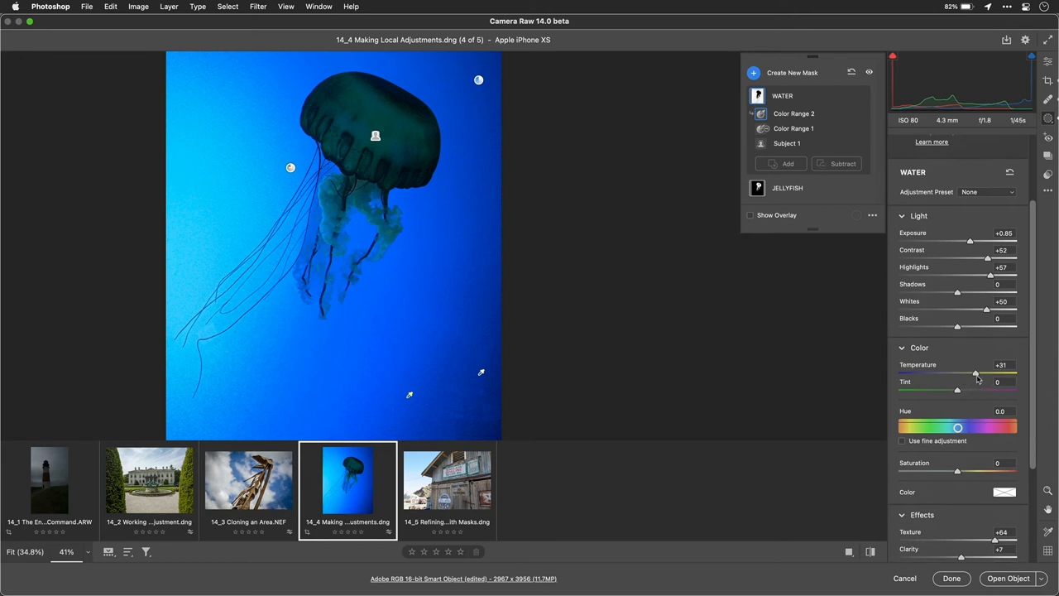
Step: Give the WATER mask temperature -8, texture -72 and highlights -77
left_click_drag(975, 374, 916, 374)
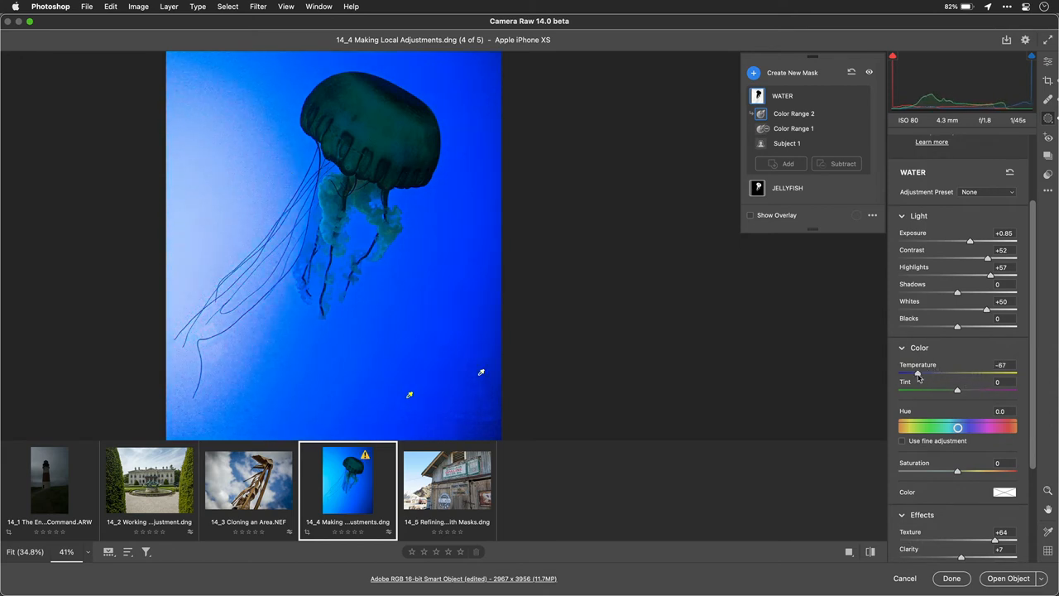
left_click_drag(917, 374, 951, 374)
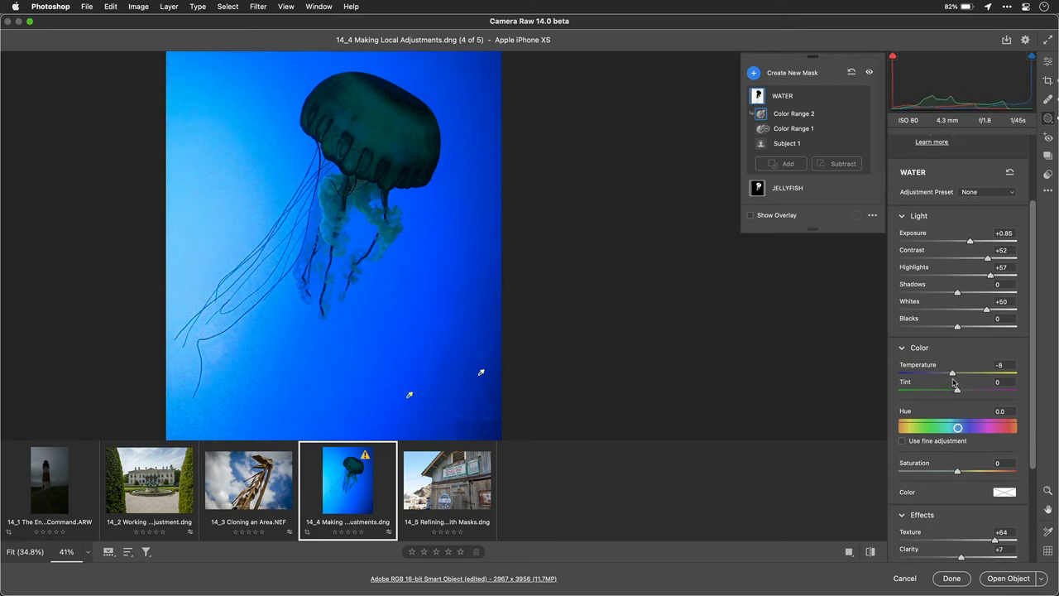
scroll("down", 3)
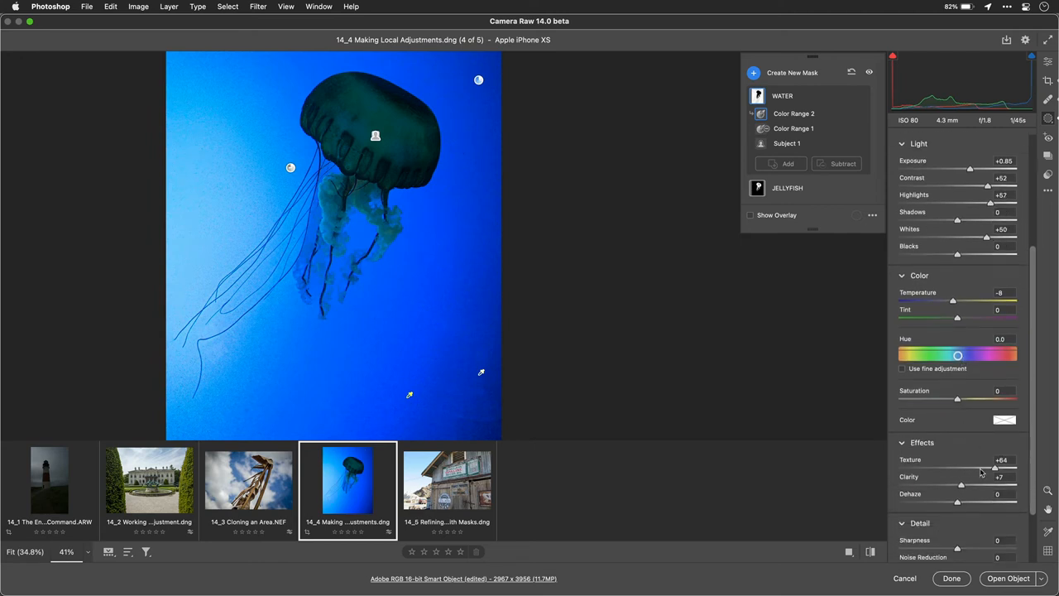
left_click_drag(997, 468, 910, 468)
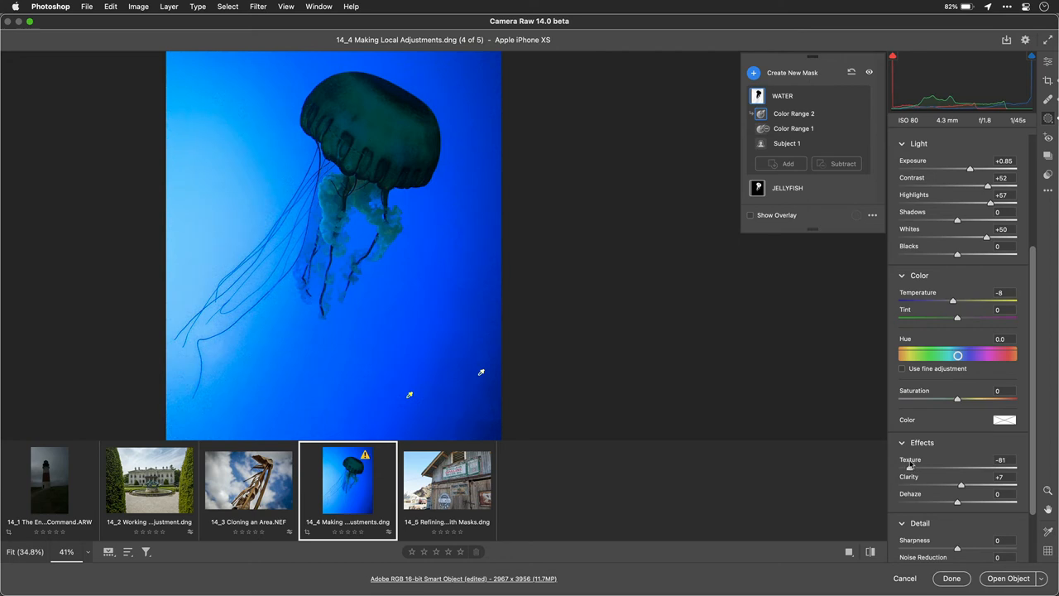
left_click_drag(910, 467, 899, 467)
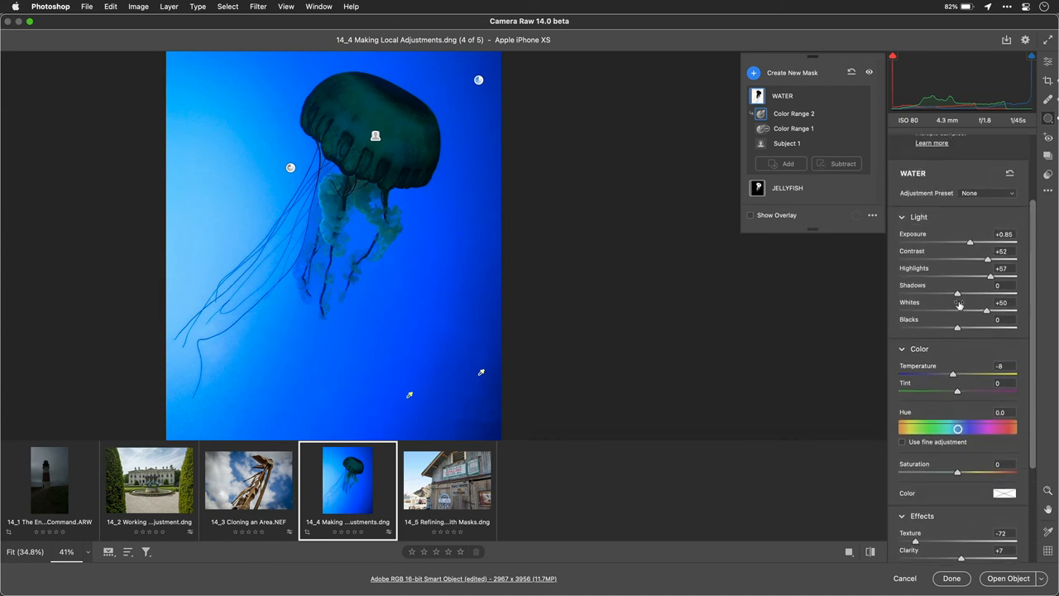
left_click_drag(990, 275, 962, 275)
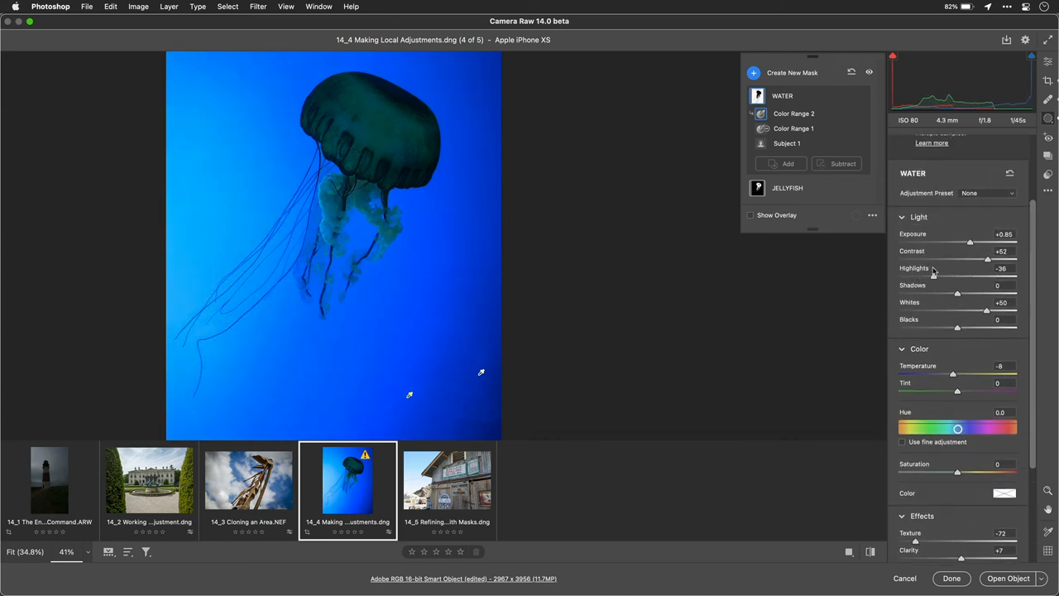
left_click_drag(933, 275, 919, 275)
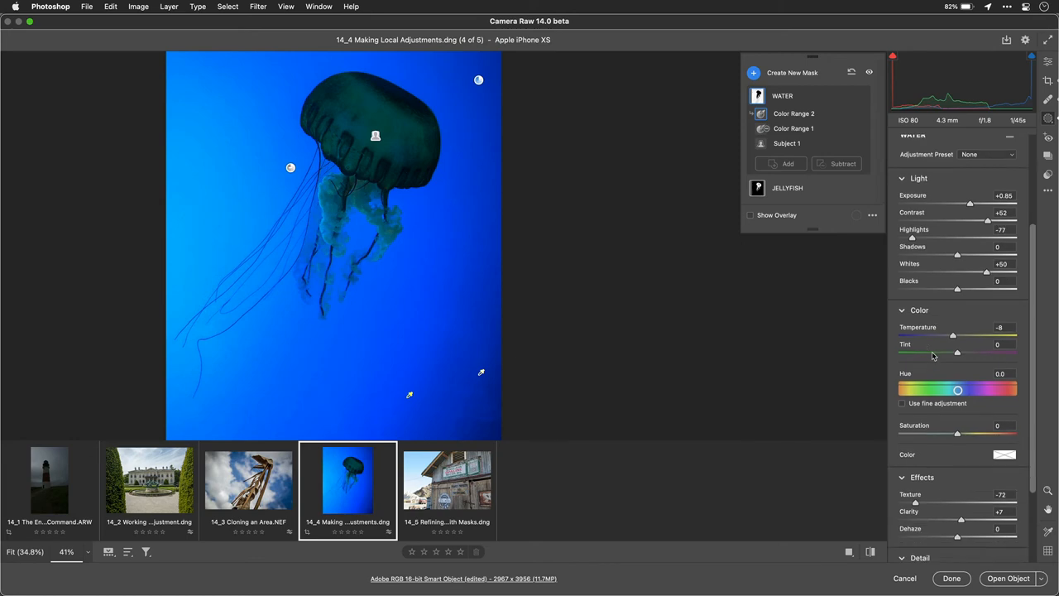
Step: Try purple, magenta and cyan water hues, settle hue at +0.1, and set saturation +9
left_click_drag(957, 359, 969, 359)
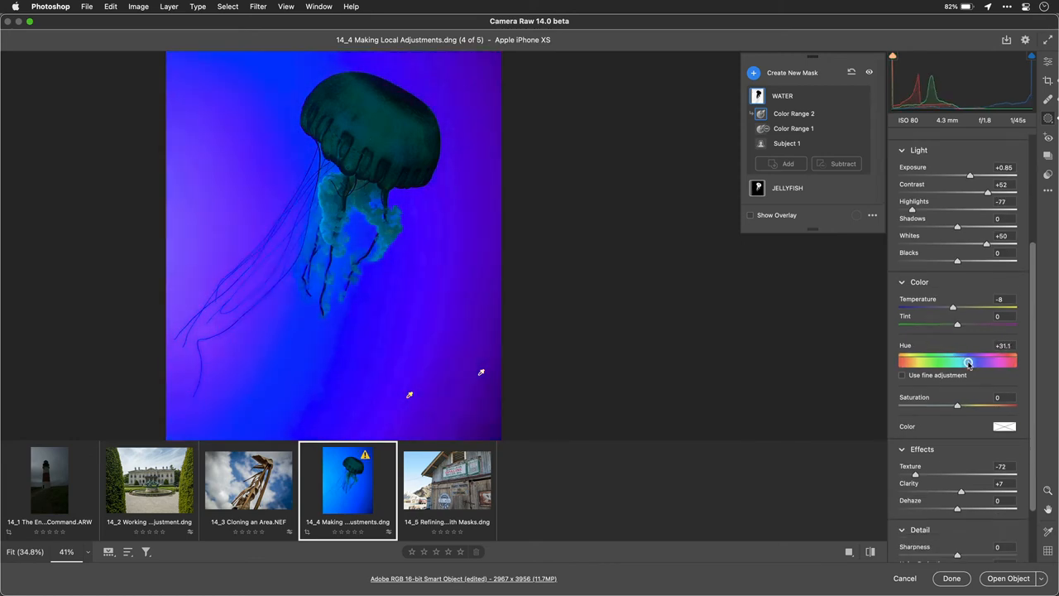
left_click_drag(969, 362, 989, 361)
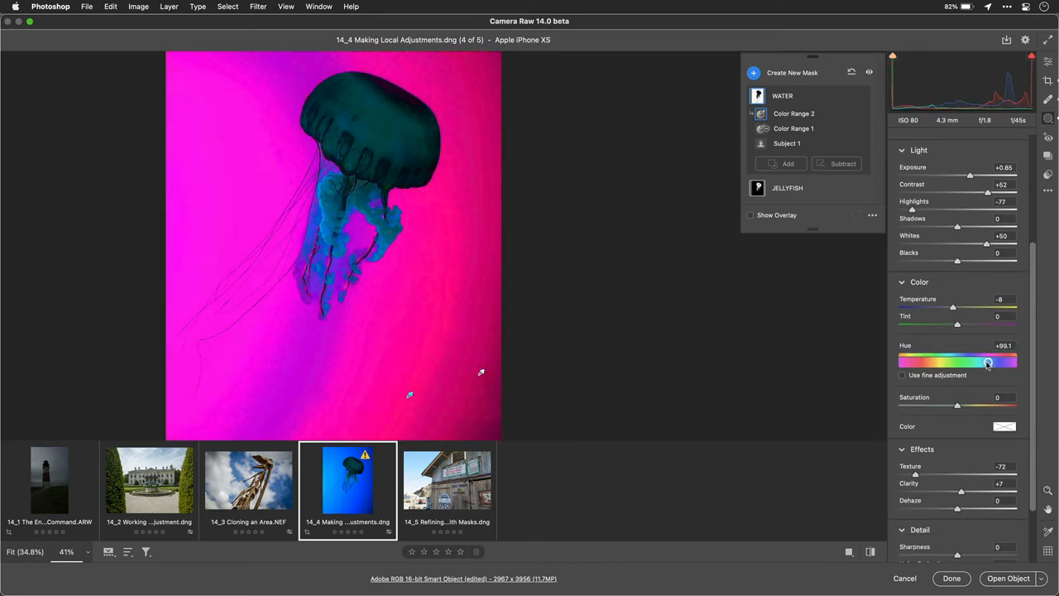
left_click_drag(987, 361, 945, 362)
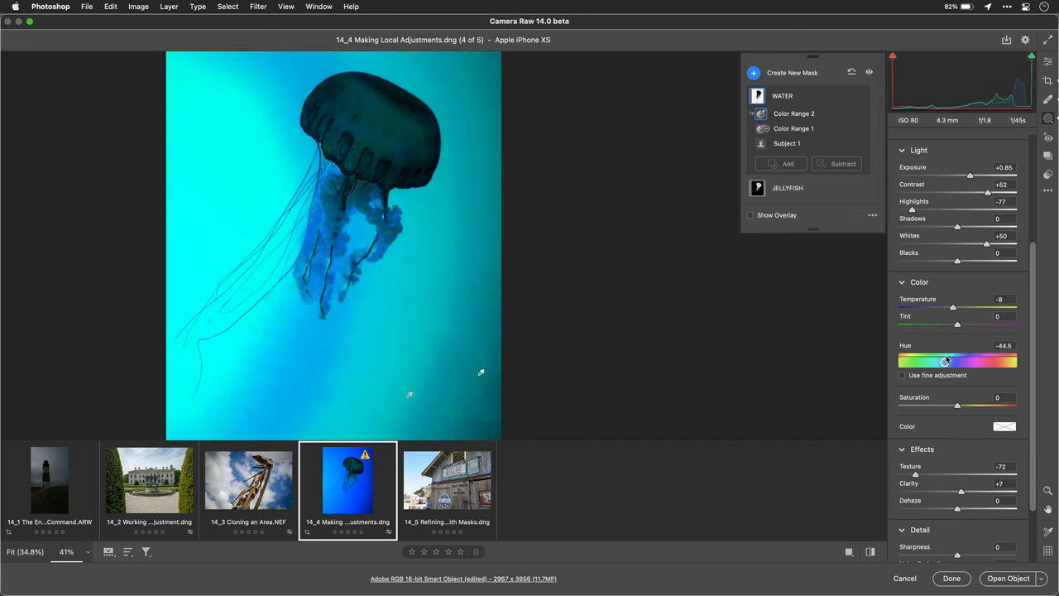
left_click_drag(946, 361, 963, 361)
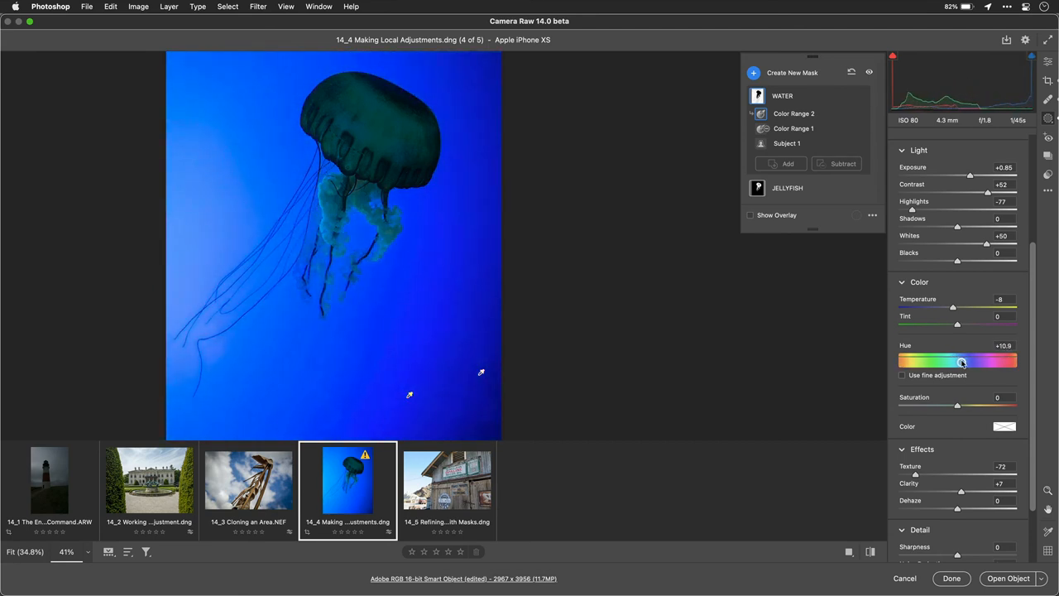
left_click_drag(956, 362, 964, 361)
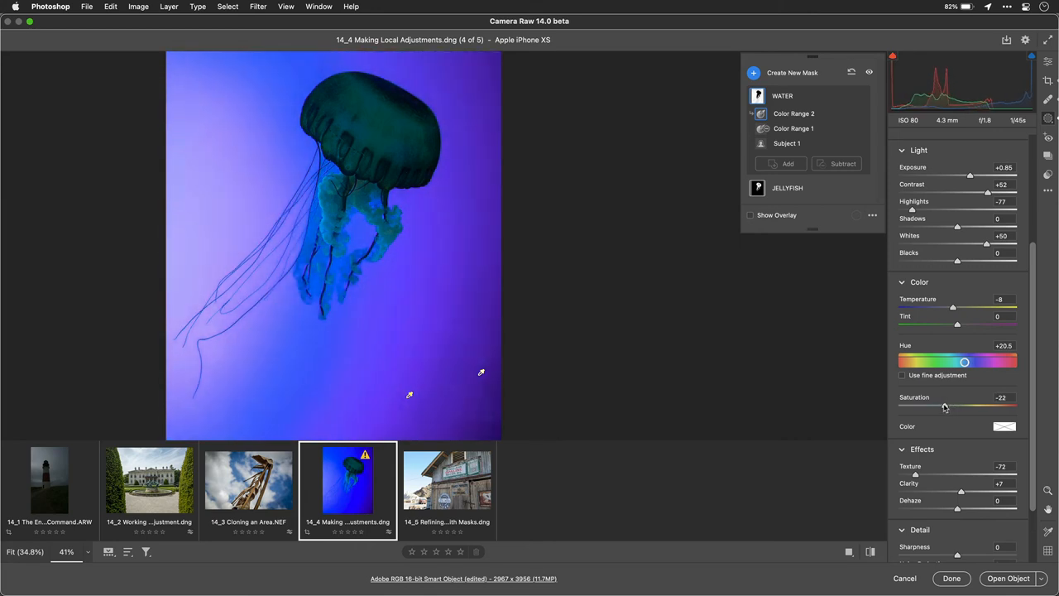
left_click_drag(964, 361, 962, 362)
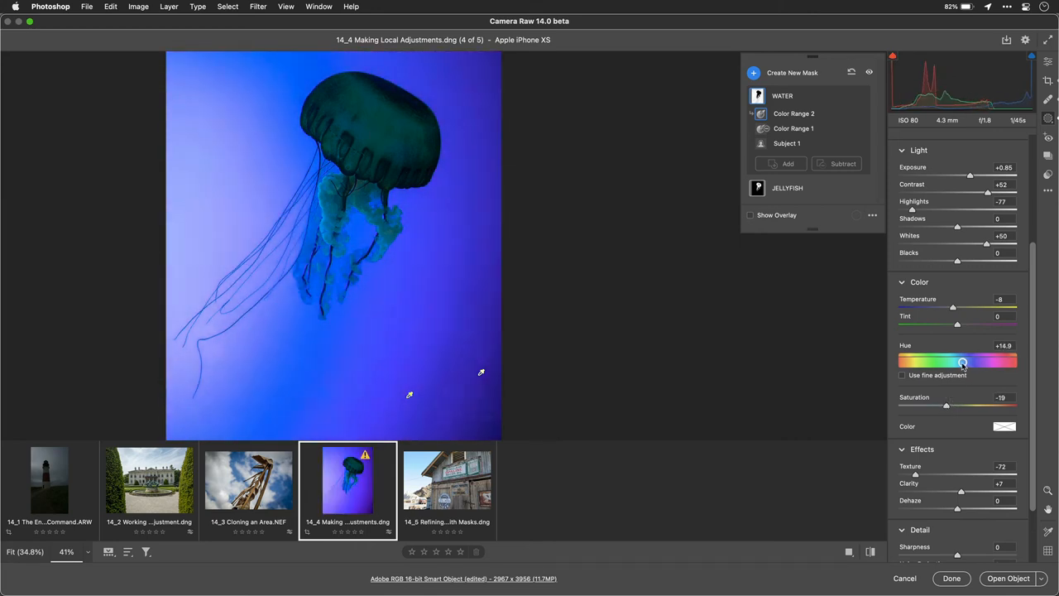
left_click_drag(962, 361, 957, 362)
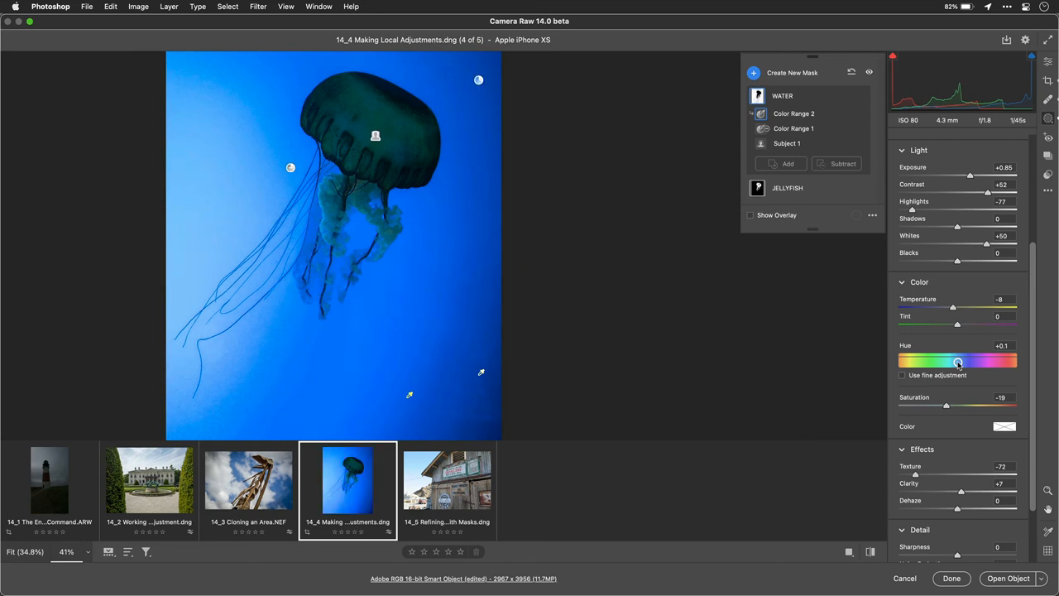
left_click_drag(947, 405, 962, 405)
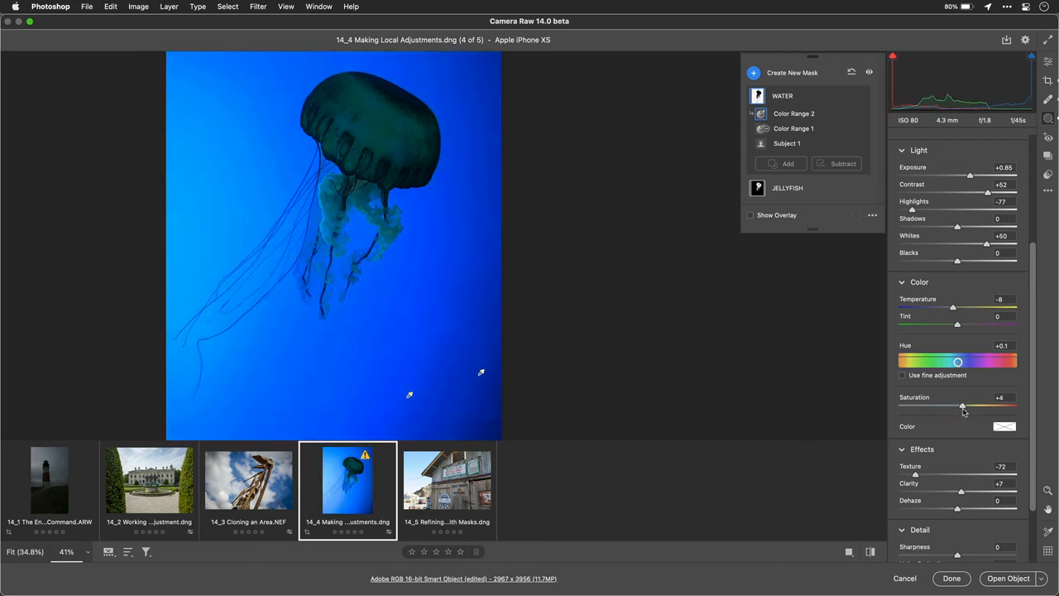
left_click_drag(962, 406, 968, 406)
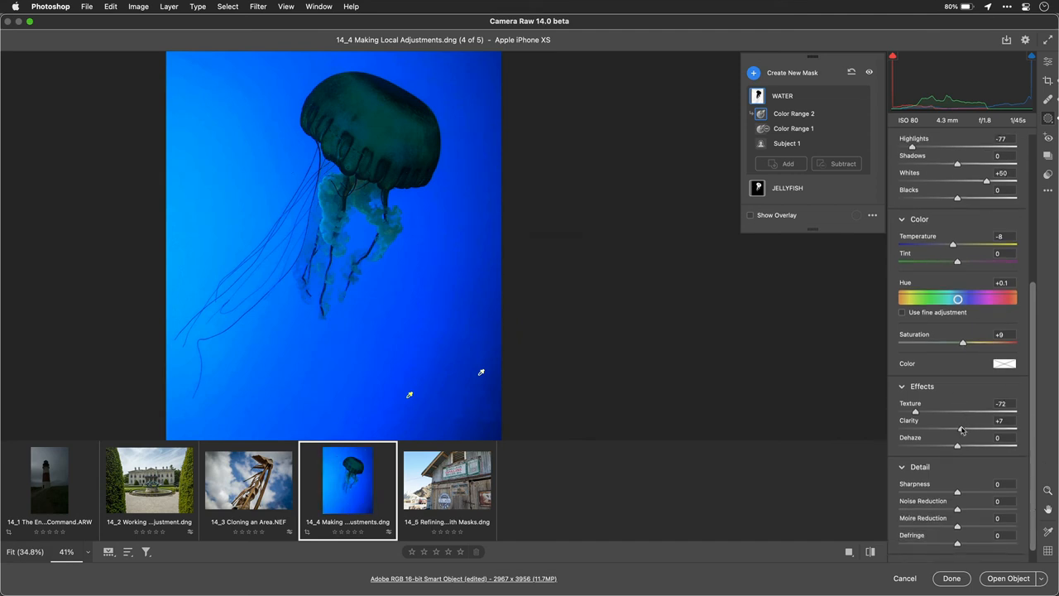
Step: Soften the WATER mask with Clarity -53 and Dehaze -30
left_click_drag(960, 428, 927, 428)
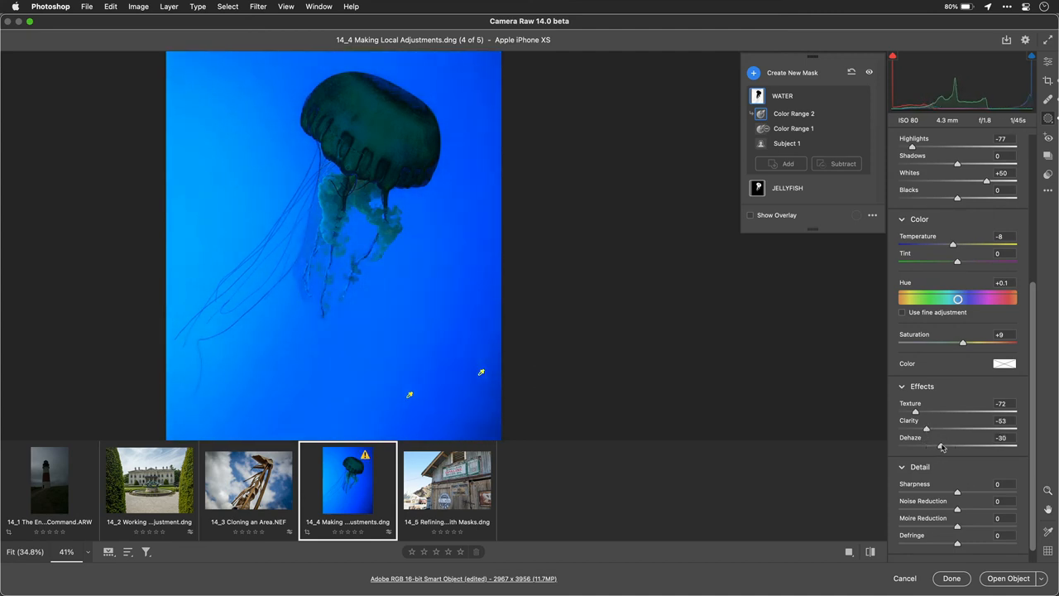
left_click_drag(926, 437, 949, 437)
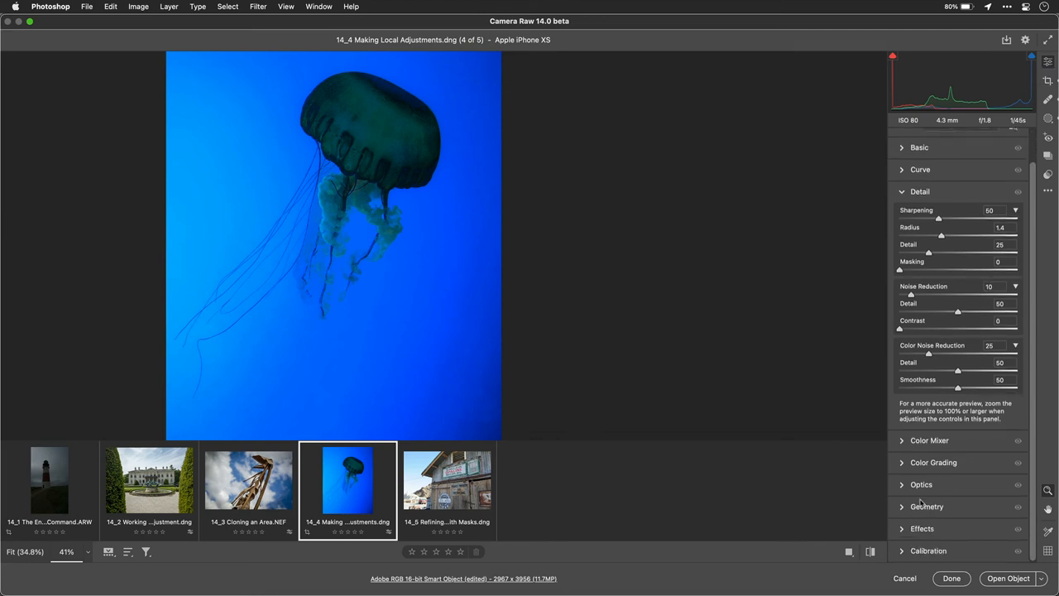
mouse_move(933, 462)
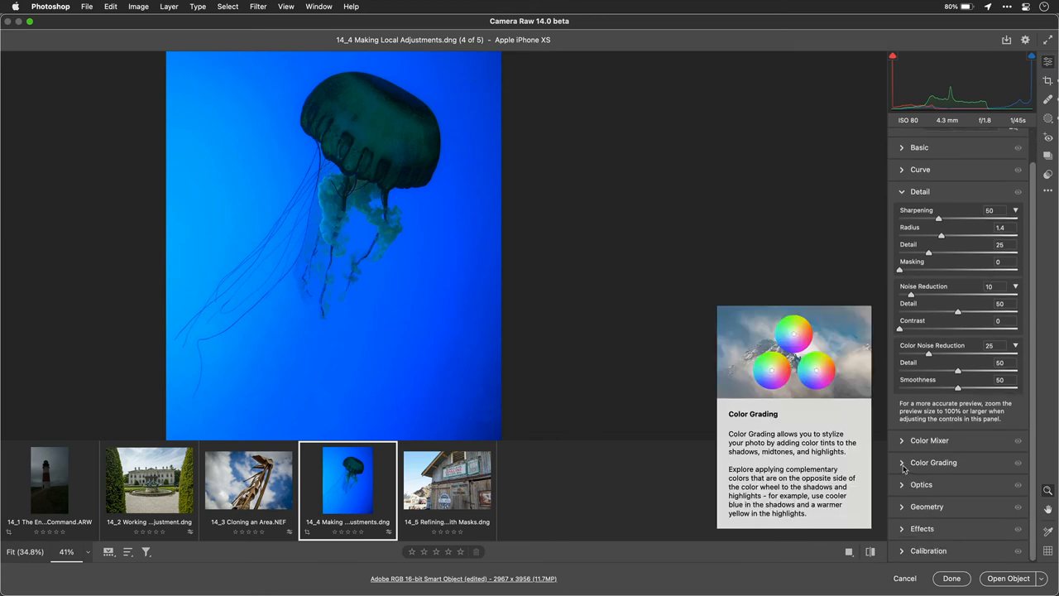
Step: Expand Color Grading and tint the Highlights wheel toward a warm hue
left_click(933, 461)
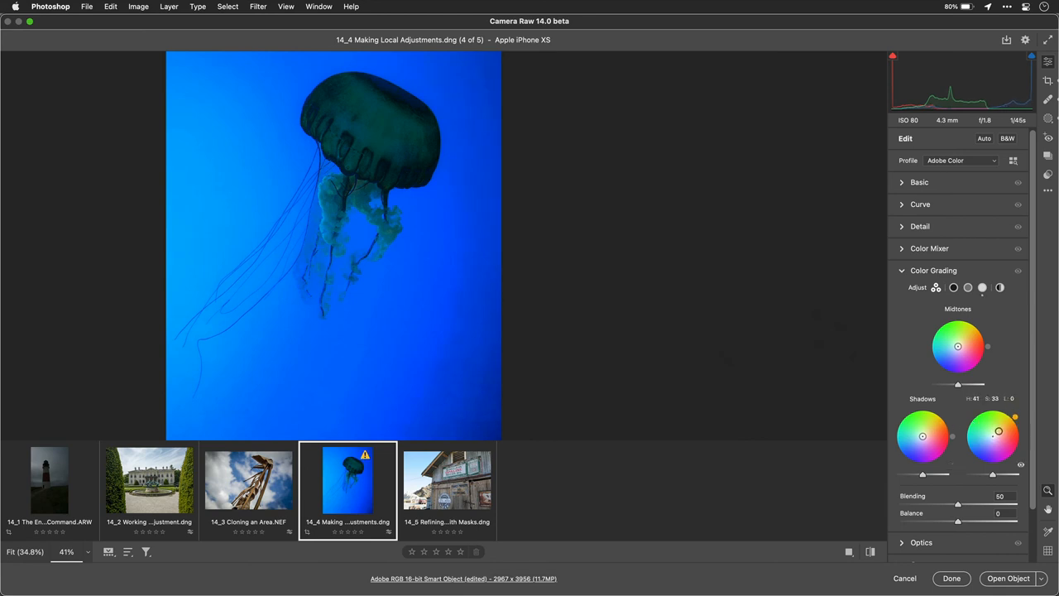
left_click_drag(999, 431, 1005, 427)
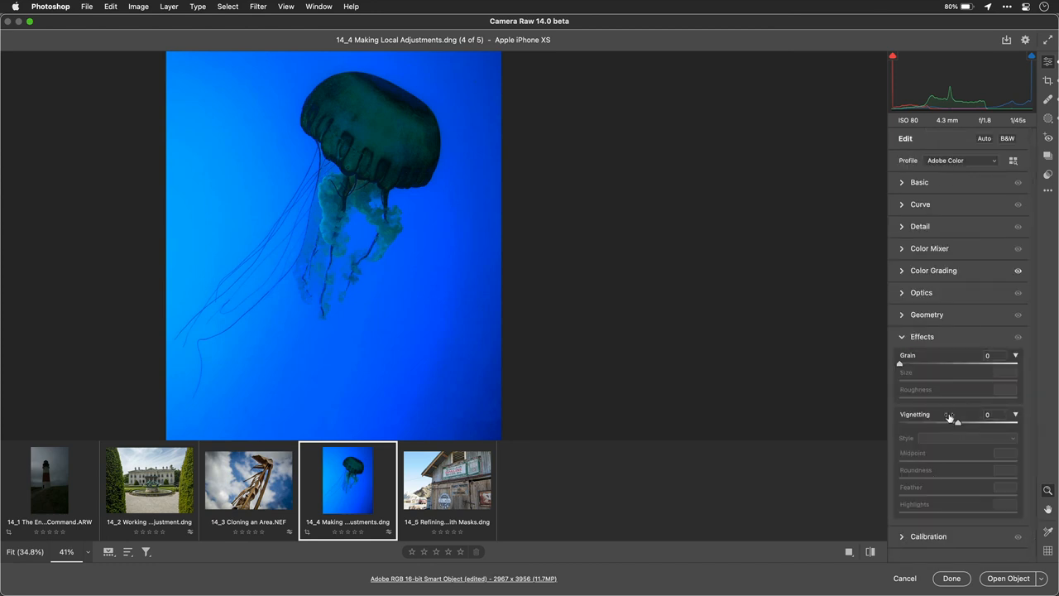
Step: Set global Vignetting to -26 to darken the photo's edges
left_click_drag(957, 419, 937, 420)
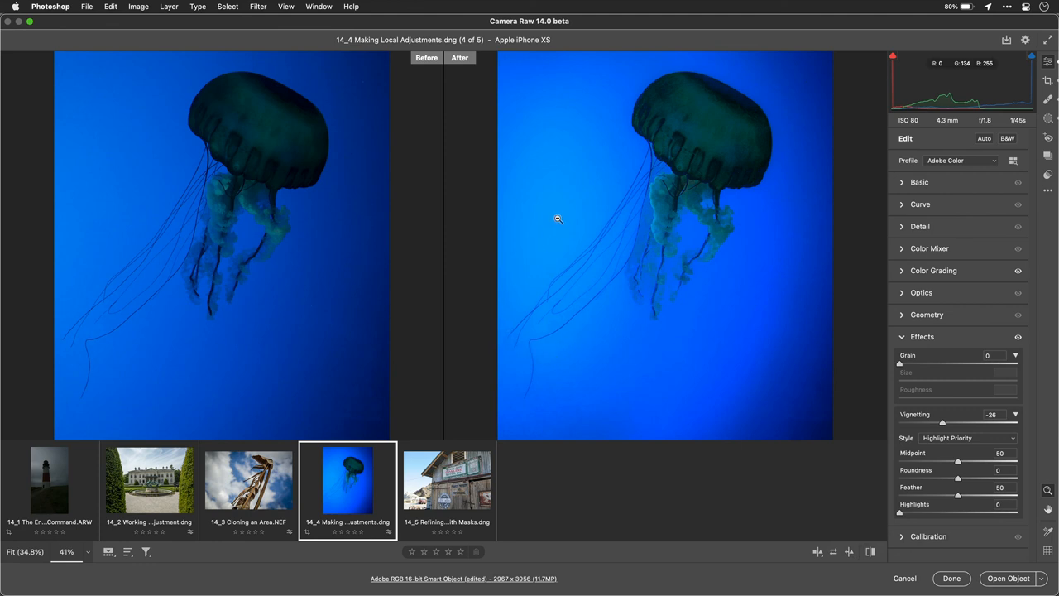
mouse_move(685, 117)
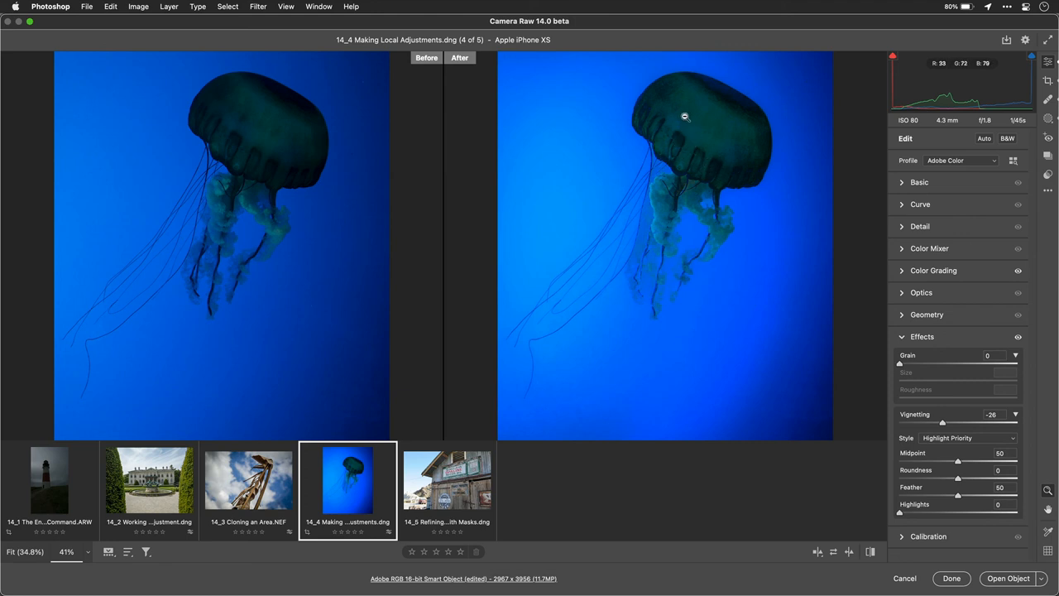
mouse_move(736, 258)
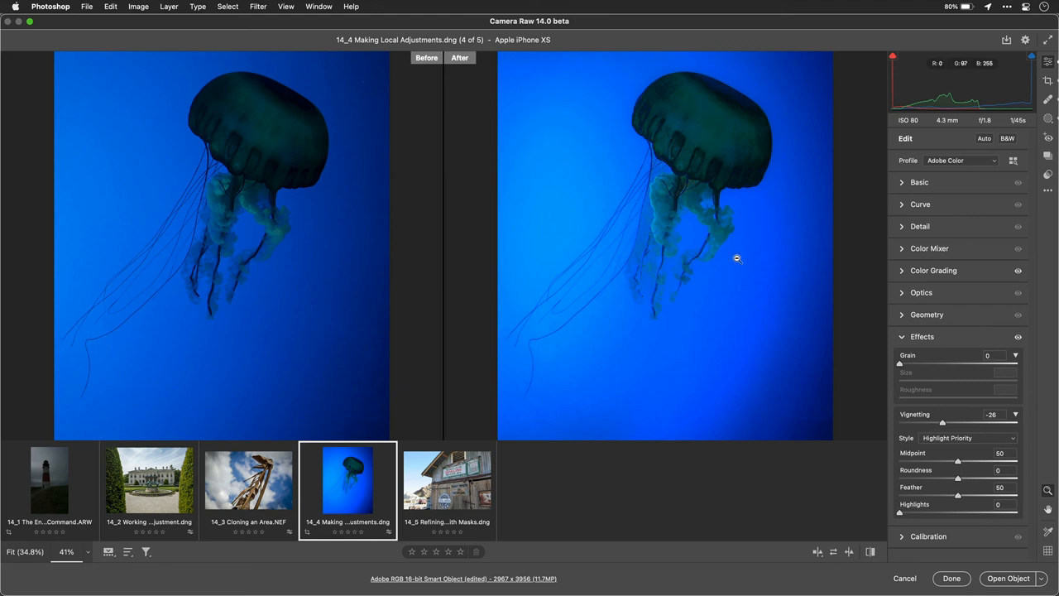
mouse_move(666, 233)
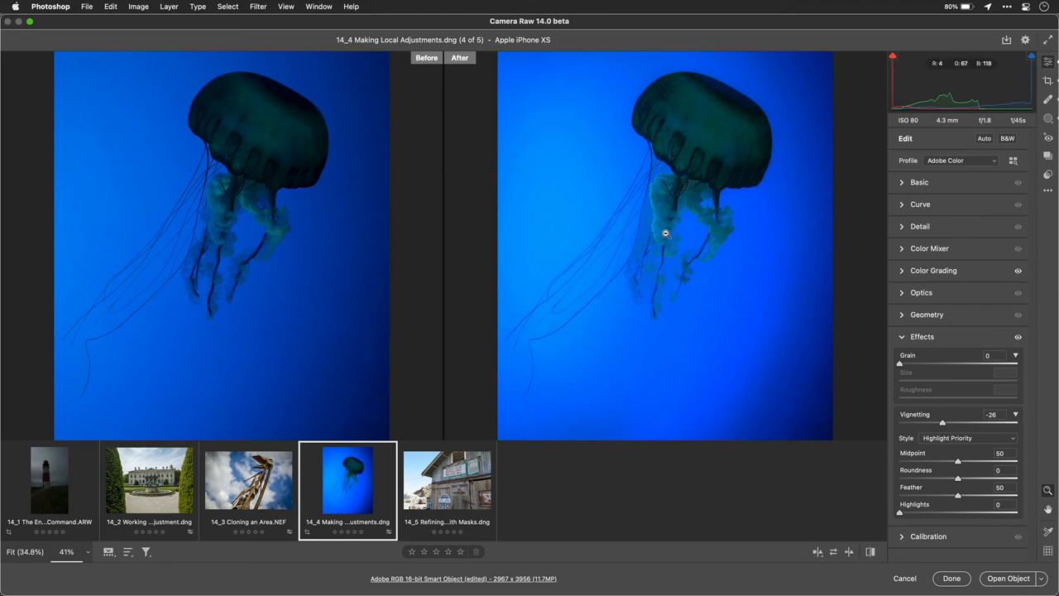
mouse_move(724, 242)
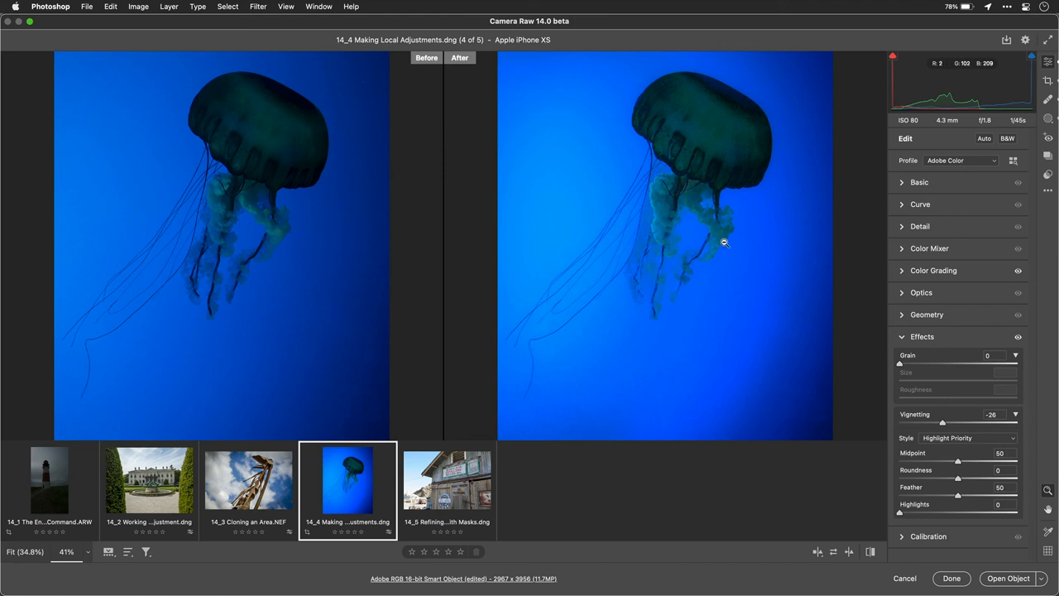